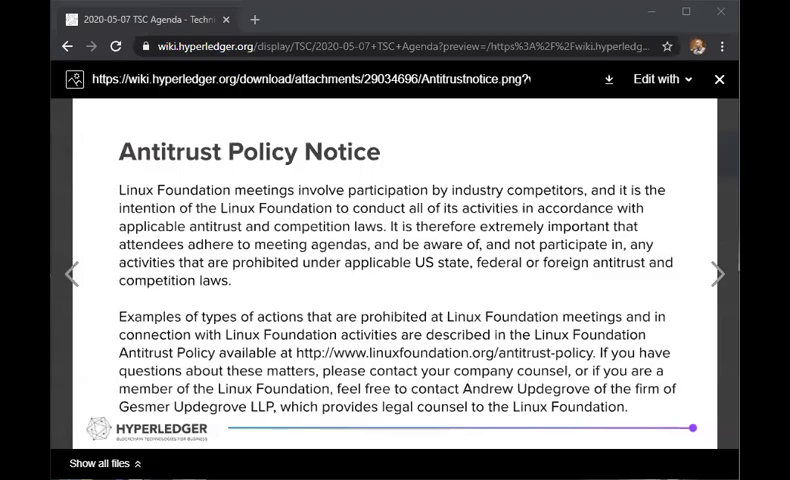
pyautogui.moveTo(436, 24)
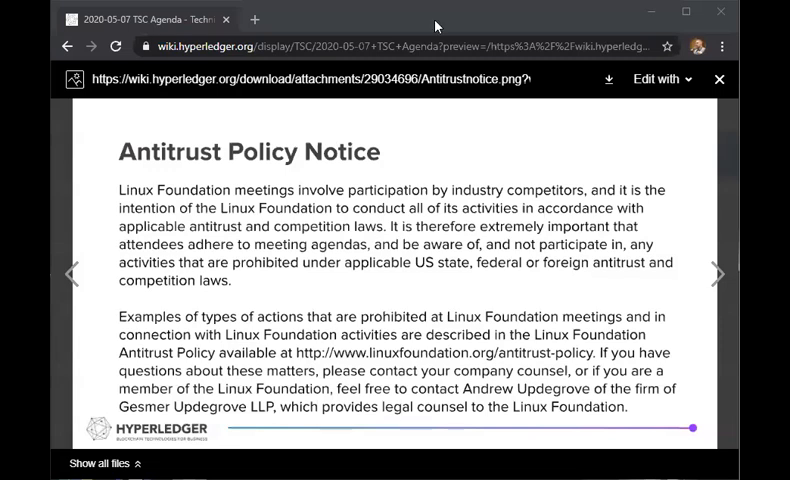
pyautogui.moveTo(584, 224)
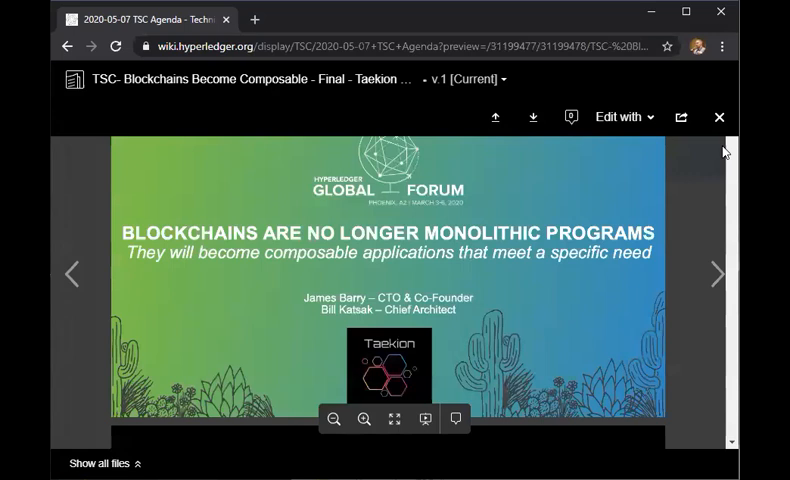
# Step: Close the attachment preview and scroll the 2020-05-07 TSC Agenda past the antitrust notice
pyautogui.click(718, 116)
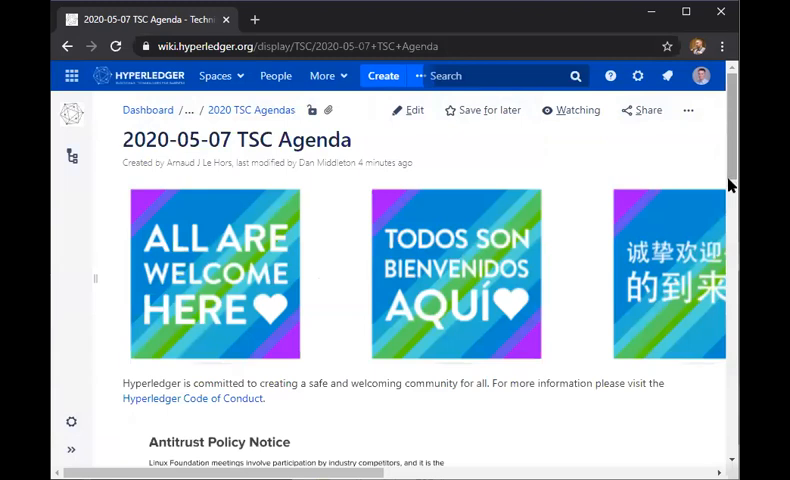
pyautogui.scroll(-3)
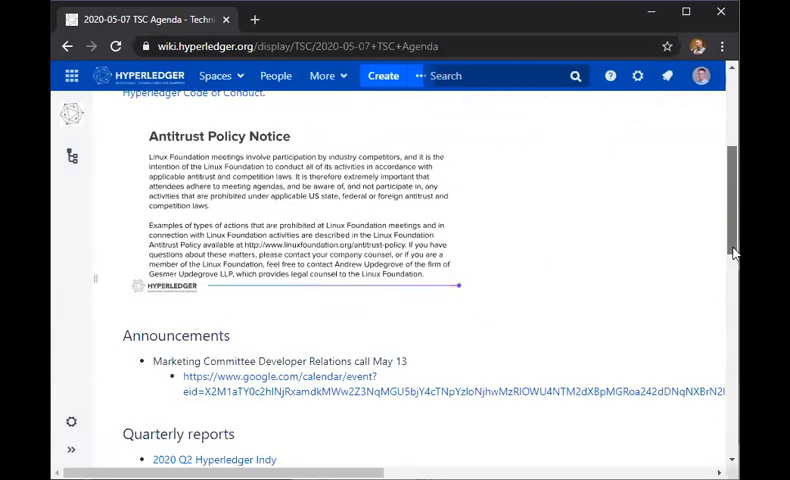
pyautogui.scroll(-3)
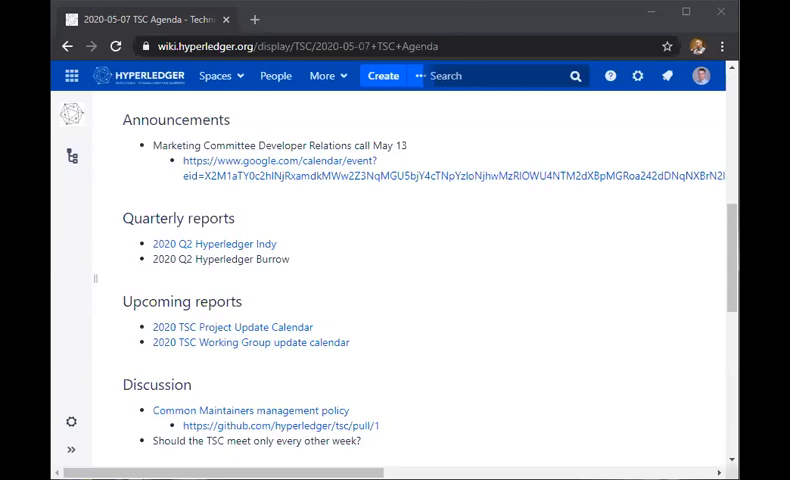
pyautogui.moveTo(384, 20)
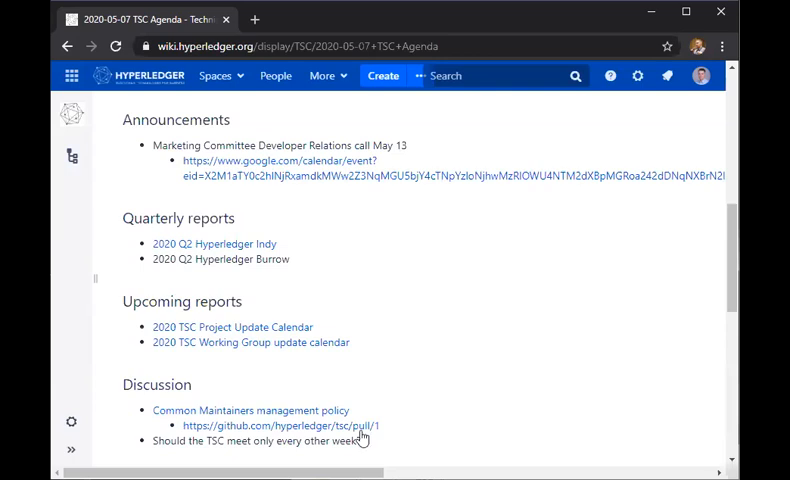
# Step: From the Add Maintainers Guidelines PR's changed files, view docs/MAINTAINERS-guidelines.md in full
pyautogui.click(294, 426)
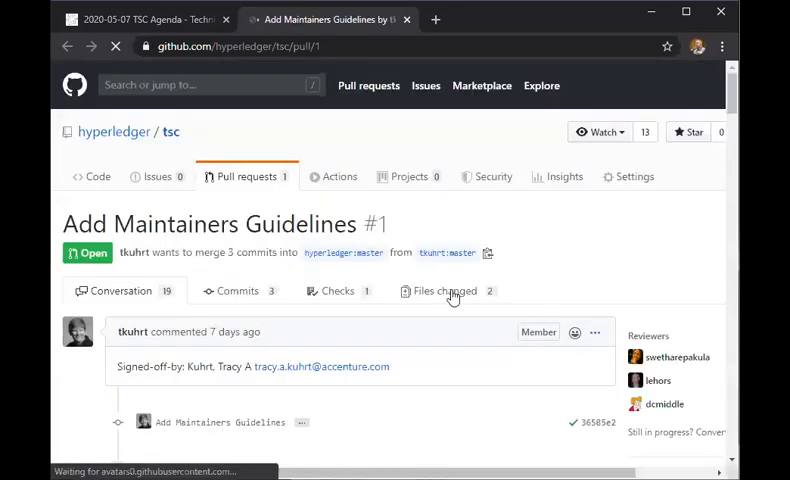
pyautogui.click(440, 290)
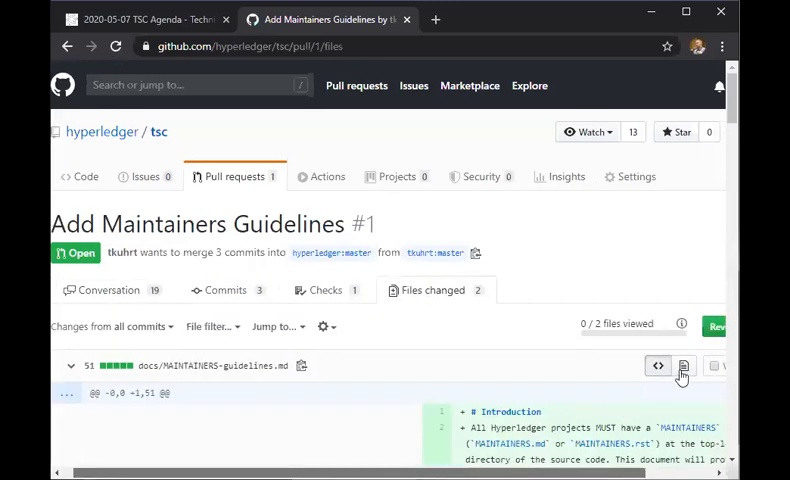
pyautogui.click(690, 364)
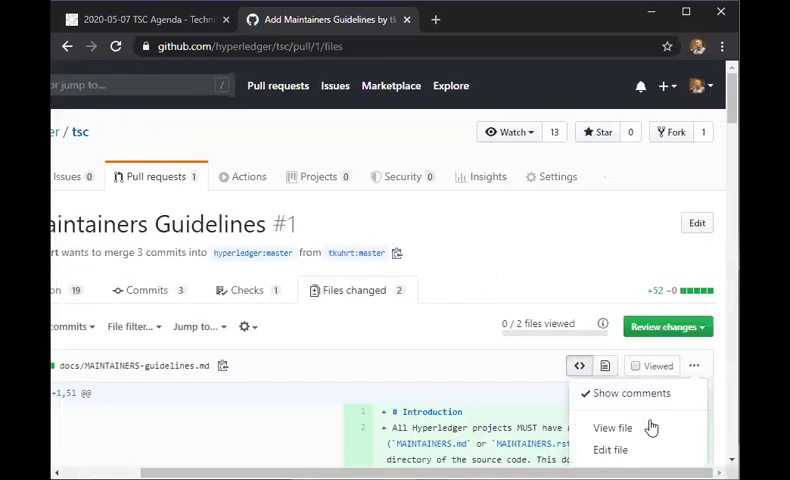
pyautogui.click(612, 428)
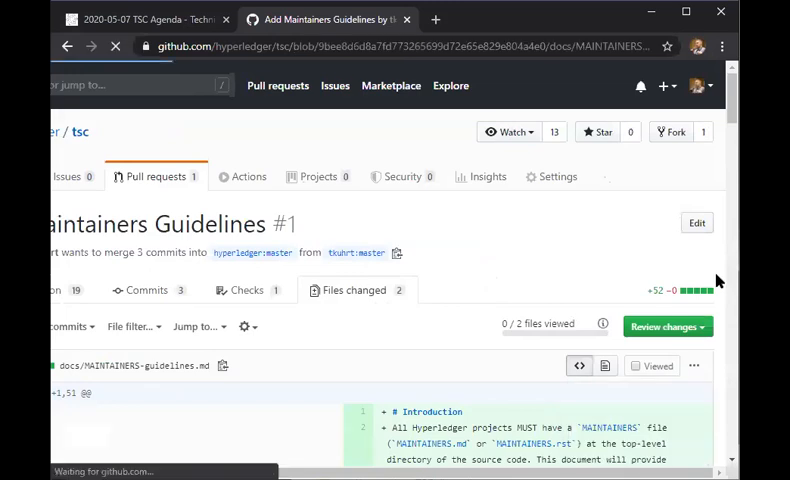
pyautogui.click(144, 364)
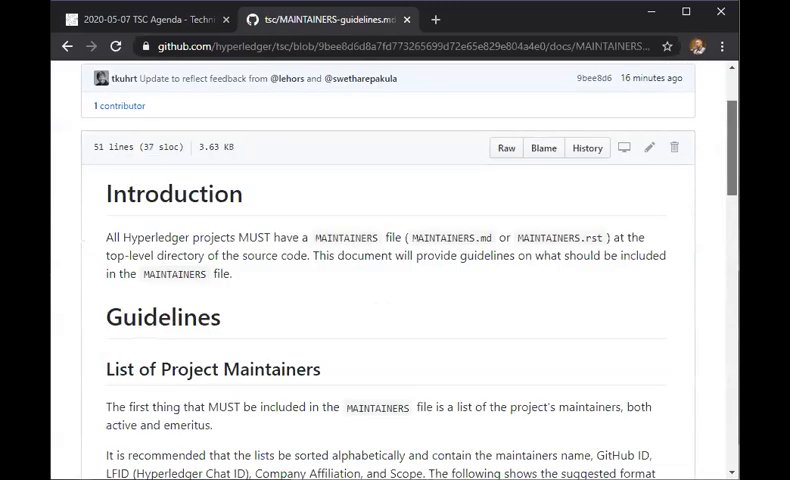
pyautogui.scroll(-3)
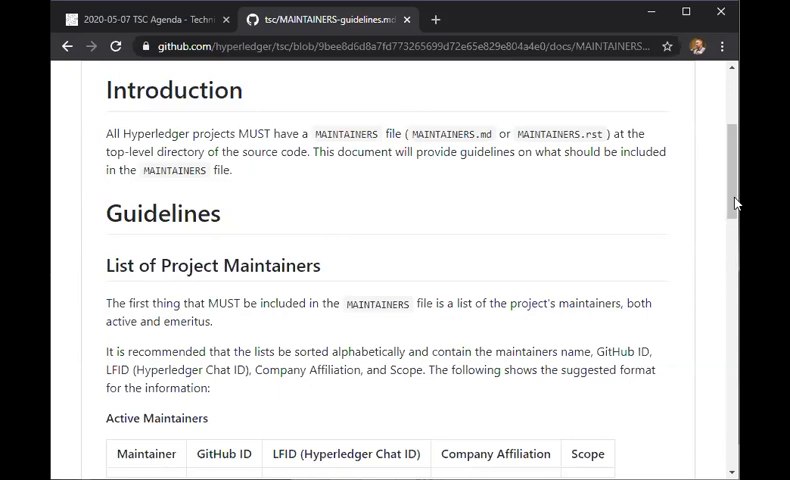
pyautogui.scroll(-3)
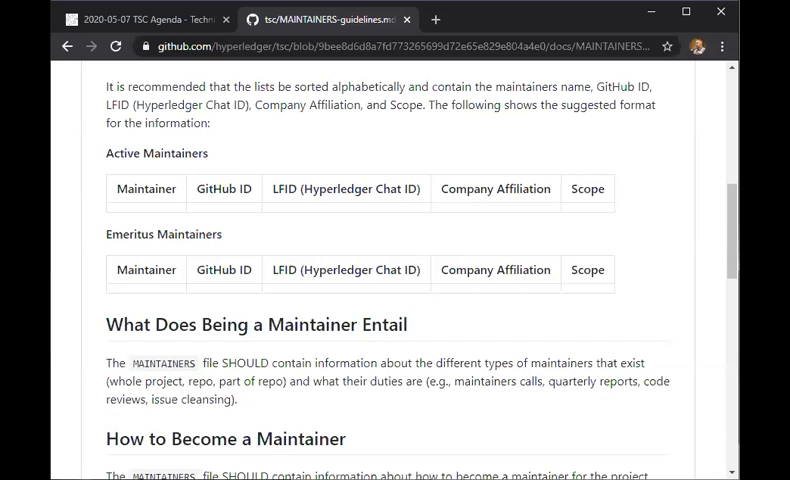
pyautogui.moveTo(708, 200)
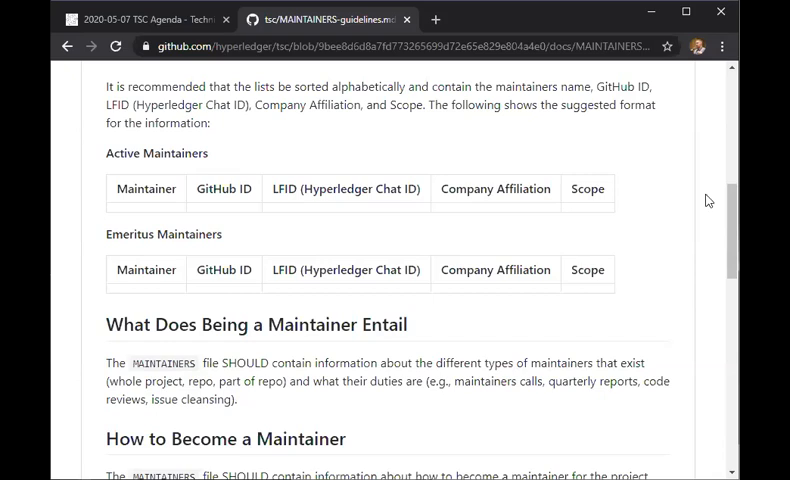
pyautogui.moveTo(720, 216)
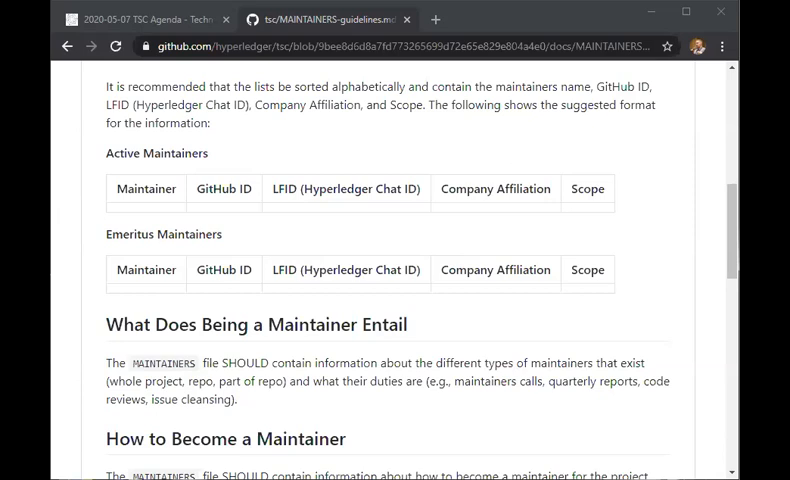
pyautogui.moveTo(508, 20)
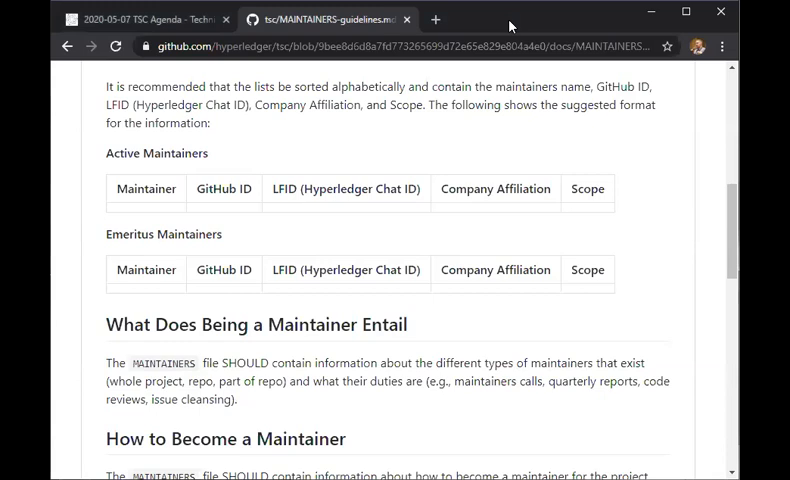
pyautogui.moveTo(510, 28)
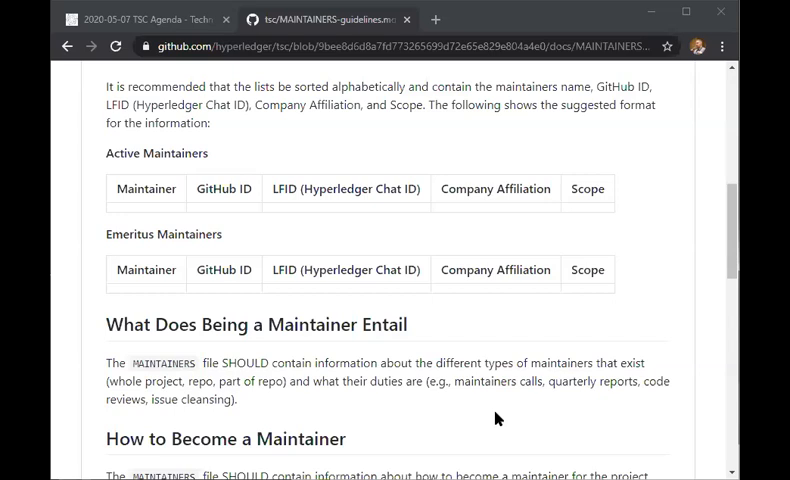
pyautogui.moveTo(474, 412)
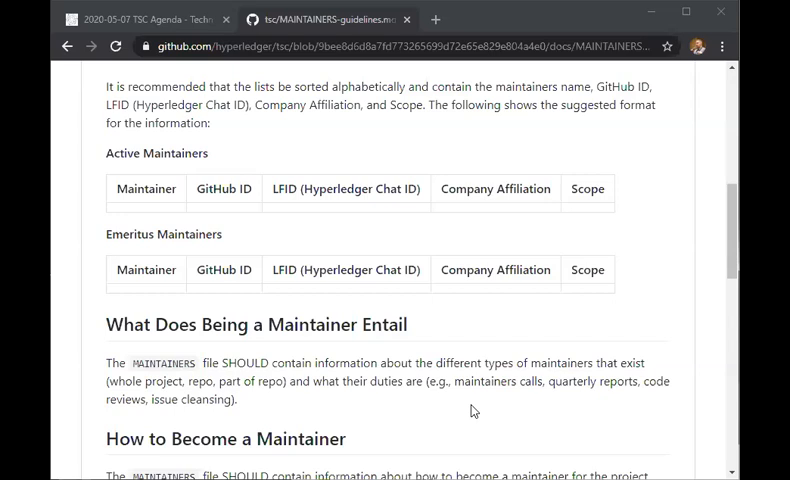
pyautogui.moveTo(462, 412)
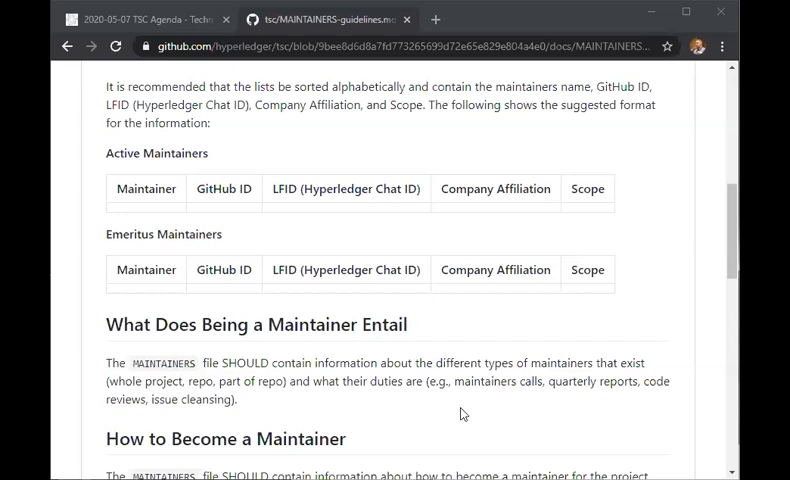
pyautogui.moveTo(594, 428)
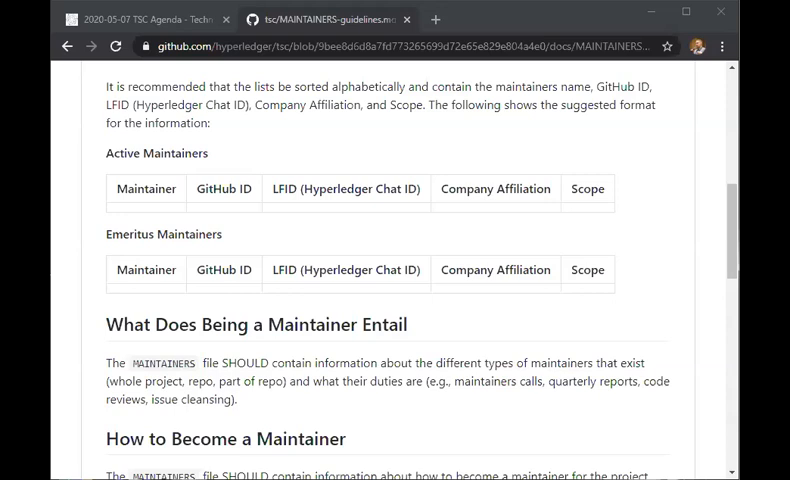
pyautogui.moveTo(528, 16)
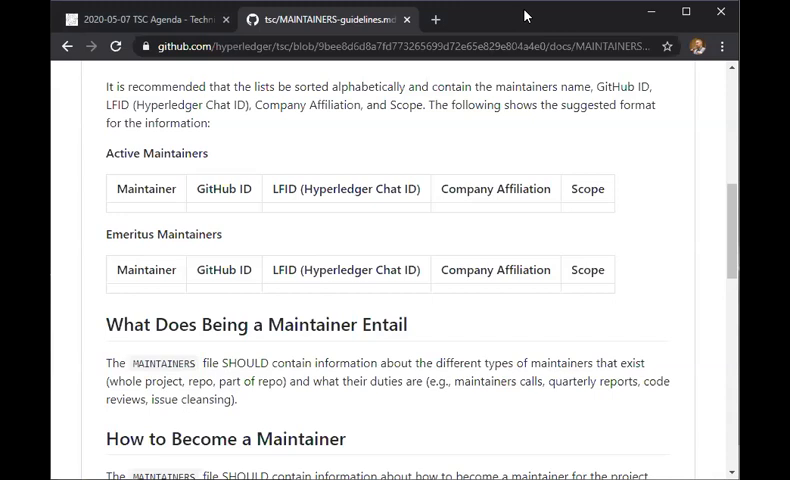
pyautogui.moveTo(68, 48)
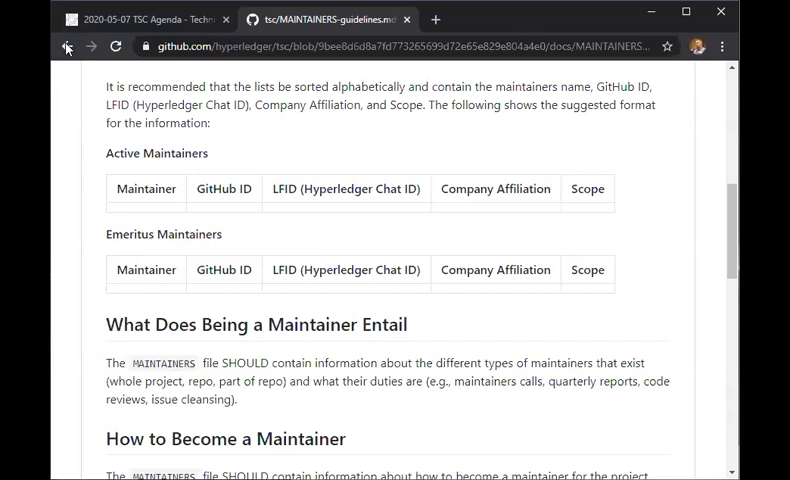
pyautogui.moveTo(66, 46)
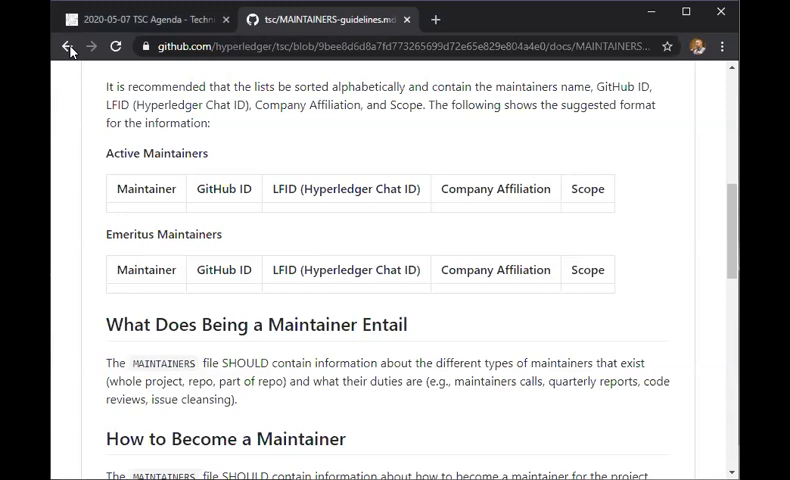
pyautogui.click(68, 48)
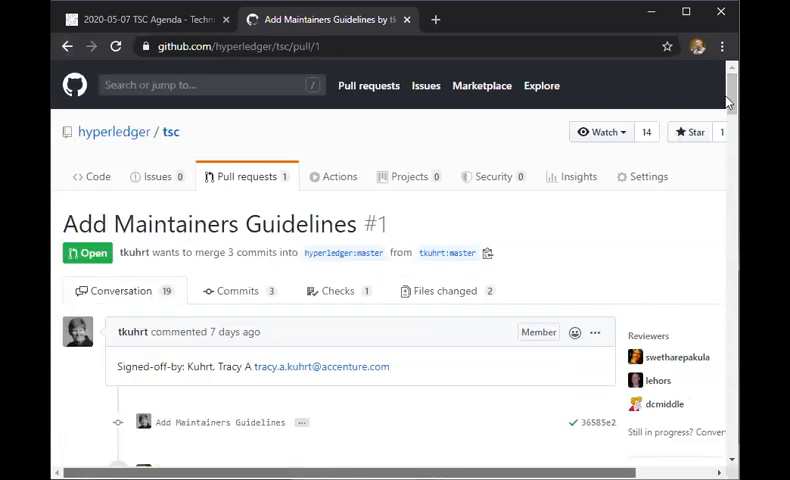
pyautogui.scroll(-3)
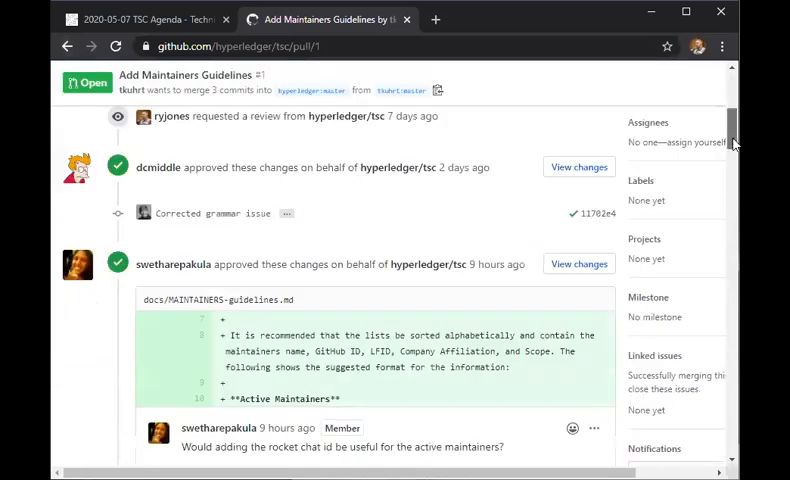
pyautogui.scroll(-3)
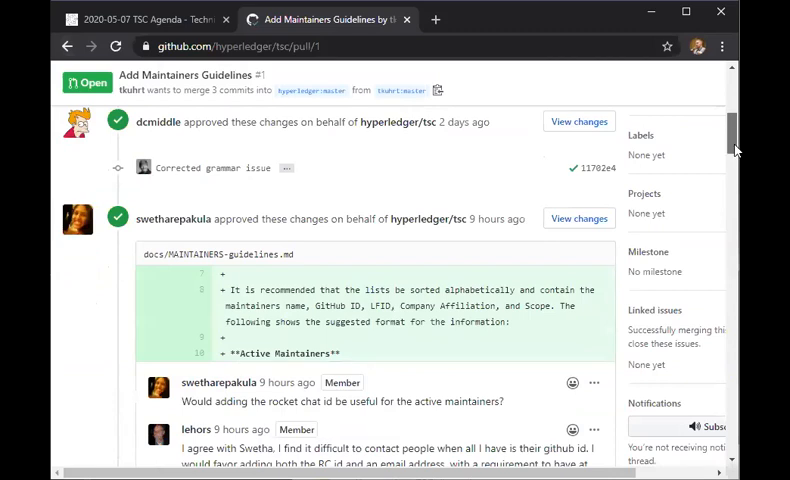
pyautogui.scroll(-3)
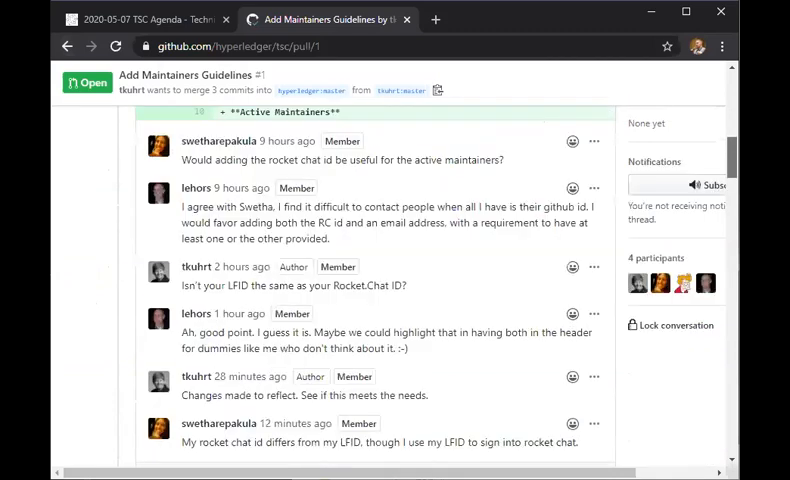
pyautogui.scroll(-3)
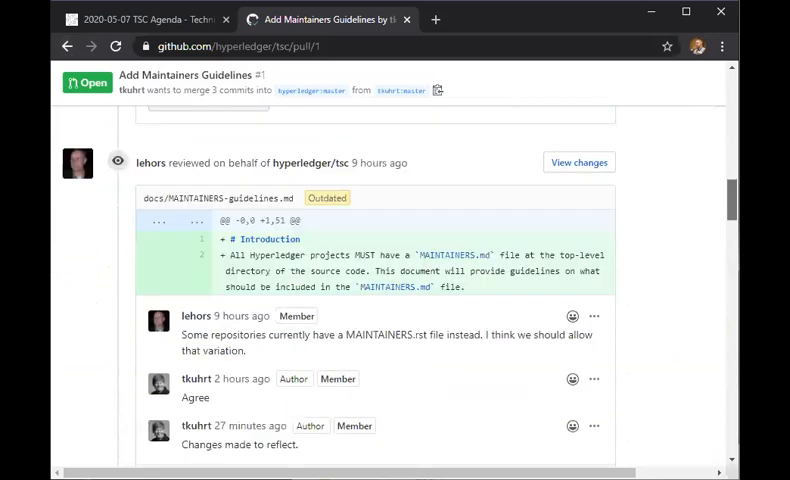
pyautogui.scroll(-3)
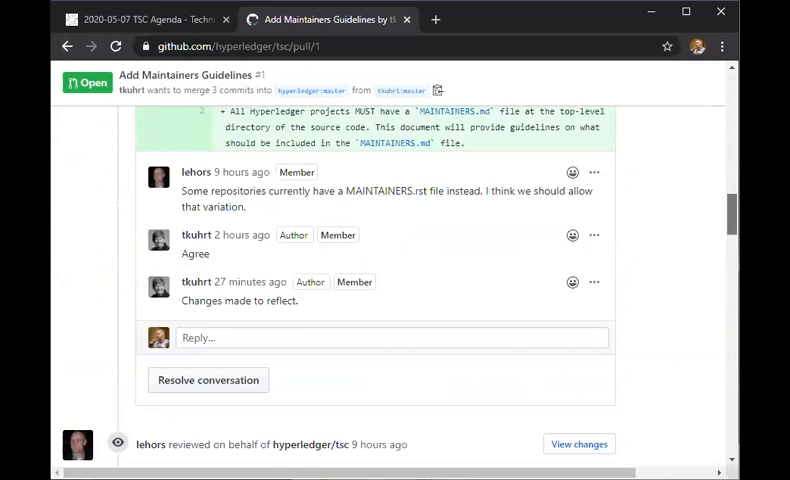
pyautogui.scroll(-3)
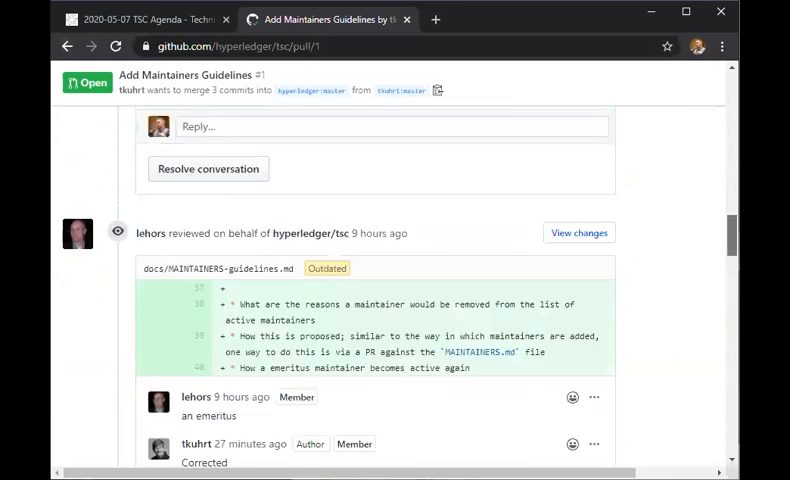
pyautogui.scroll(-3)
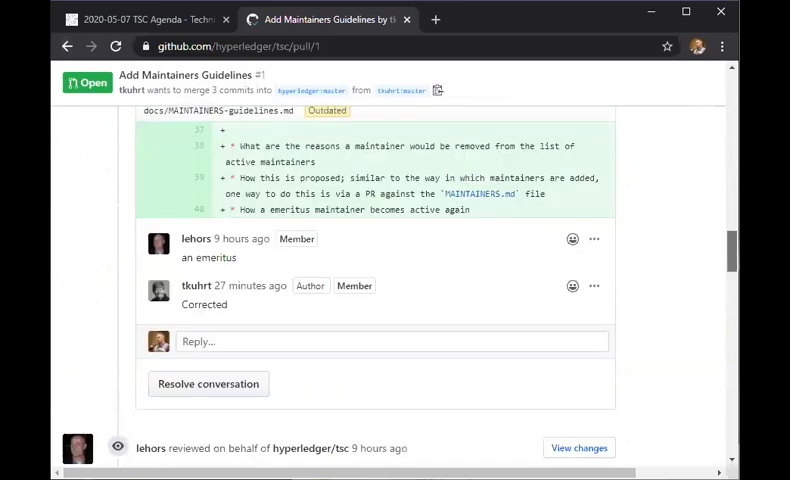
pyautogui.scroll(-3)
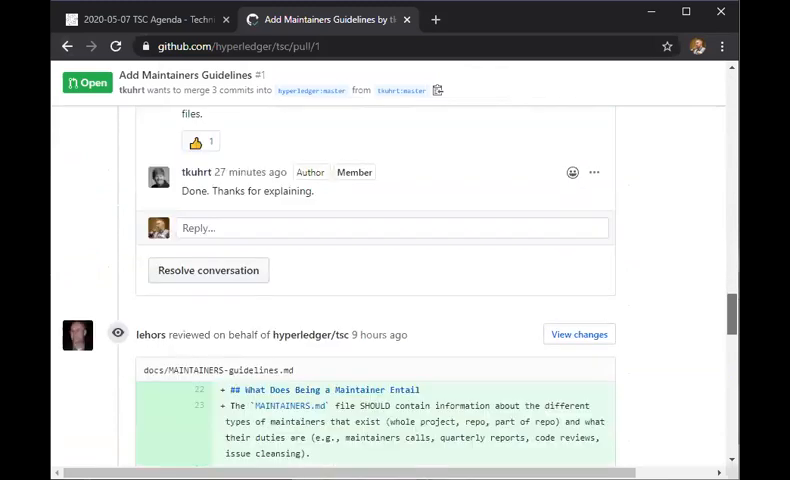
pyautogui.scroll(-3)
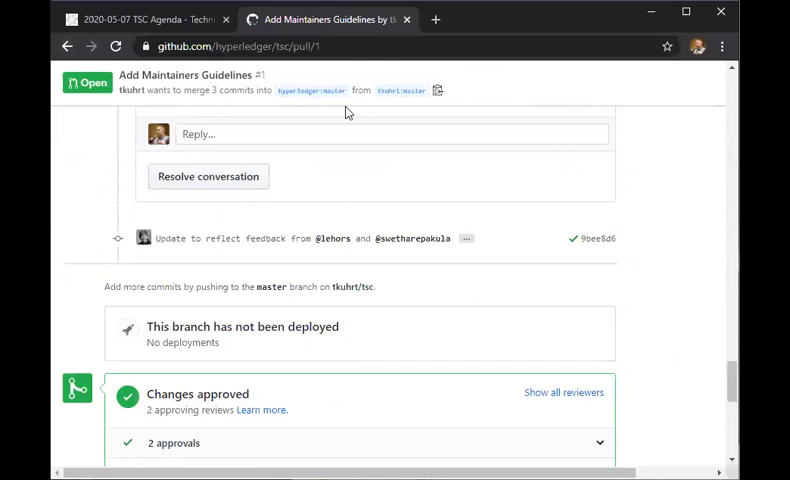
pyautogui.moveTo(684, 100)
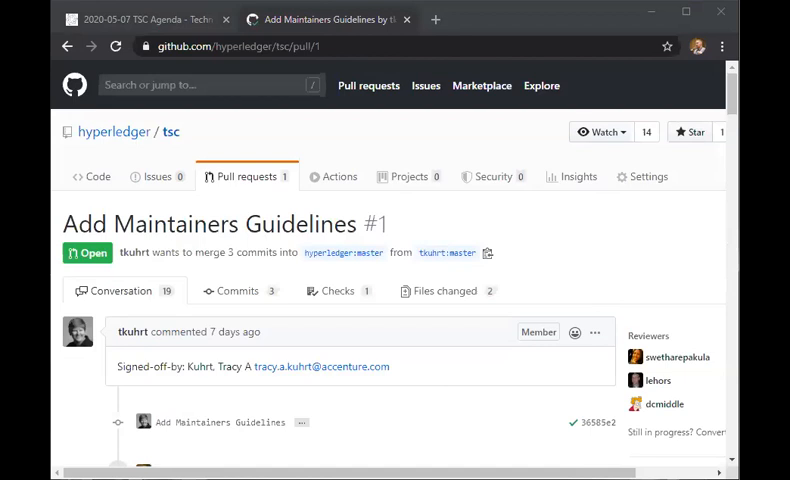
pyautogui.moveTo(230, 380)
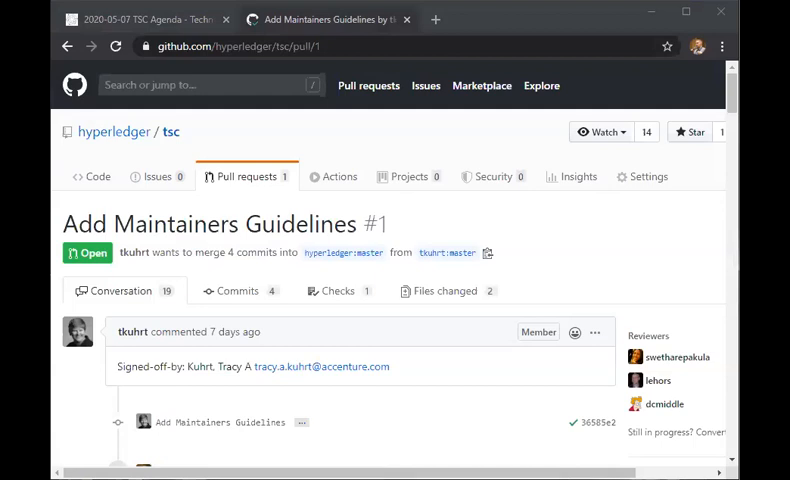
pyautogui.moveTo(486, 28)
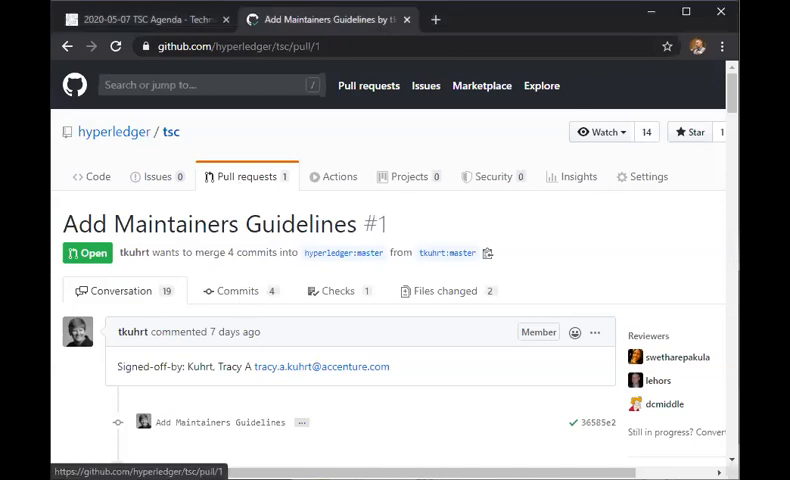
# Step: Check pull request #1's commits, then show its docs/MAINTAINERS-guidelines.md diff
pyautogui.click(240, 292)
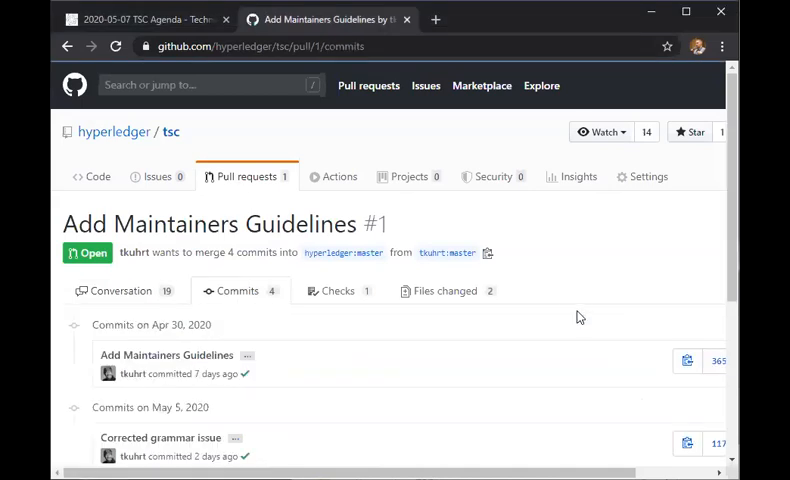
pyautogui.moveTo(612, 308)
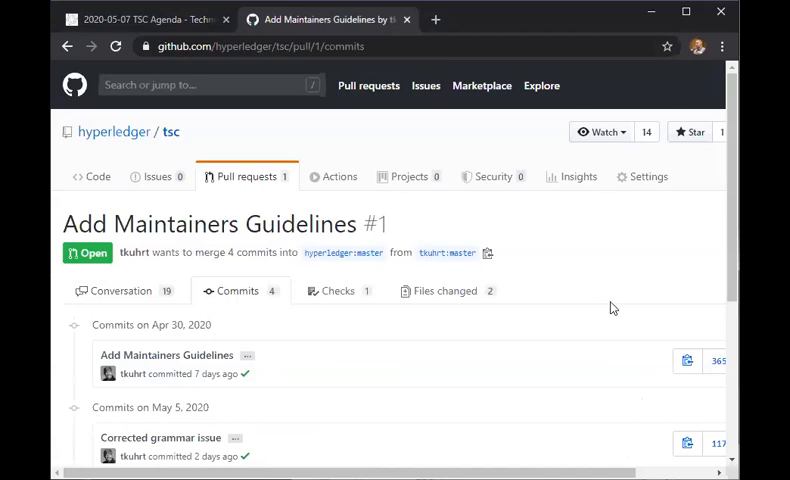
pyautogui.moveTo(342, 304)
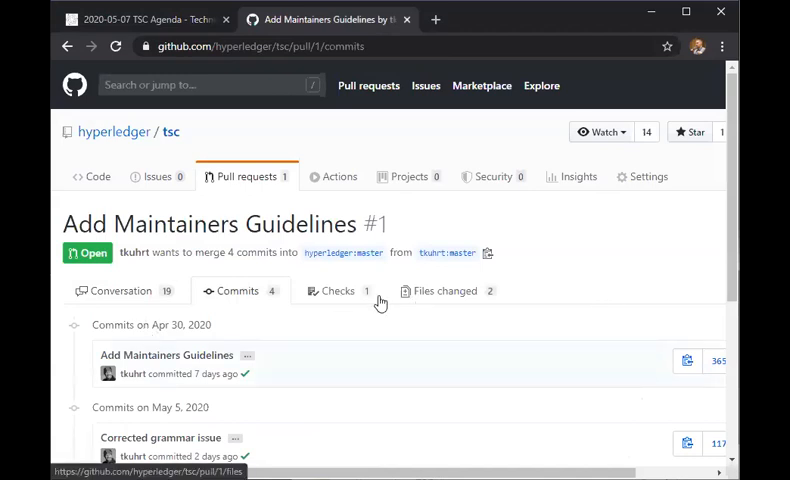
pyautogui.click(444, 290)
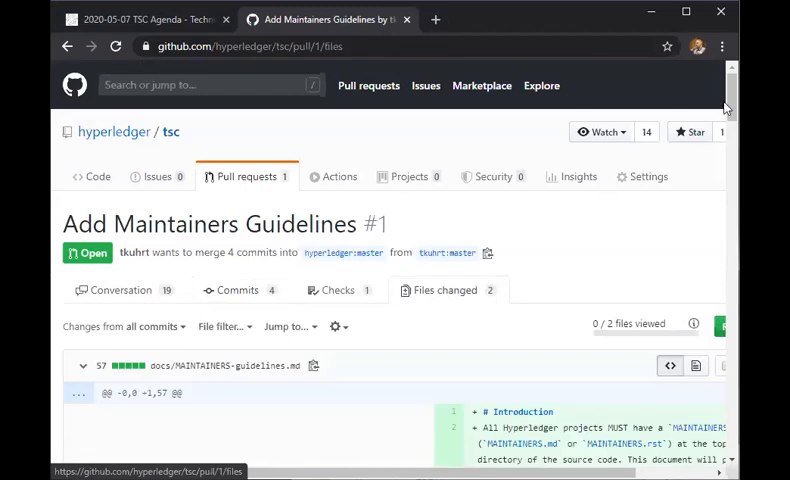
# Step: Scroll through the MAINTAINERS-guidelines.md diff to review its contents
pyautogui.scroll(-3)
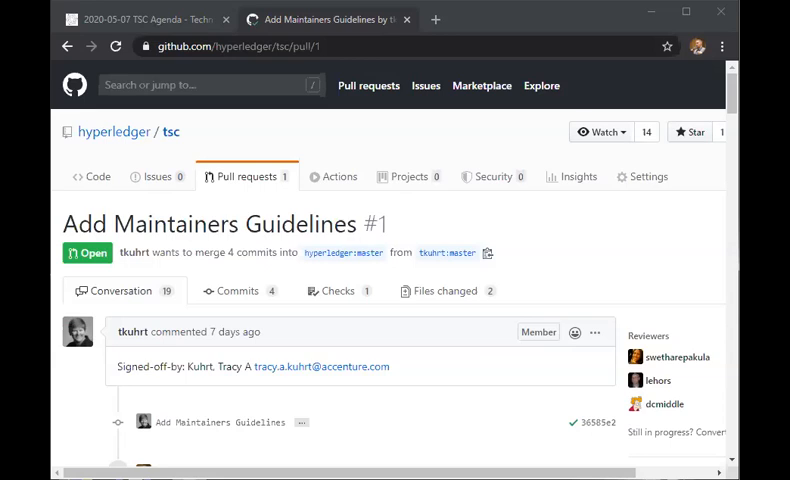
pyautogui.moveTo(300, 16)
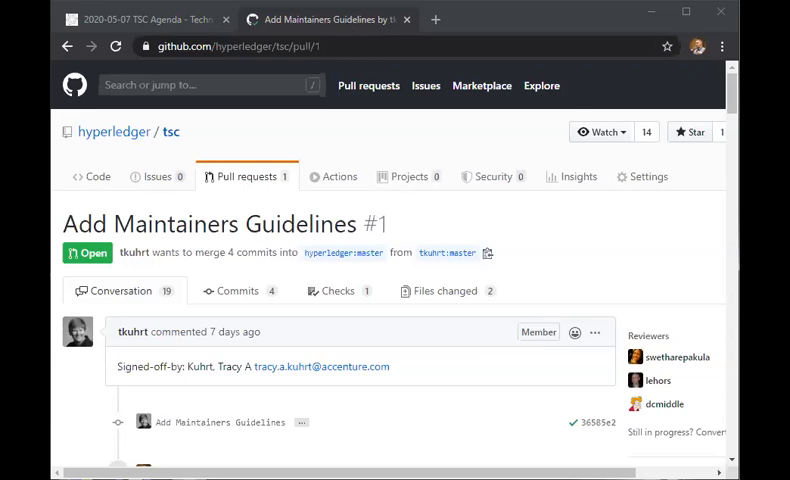
# Step: Switch back to the 2020-05-07 TSC Agenda wiki page in the browser
pyautogui.click(140, 20)
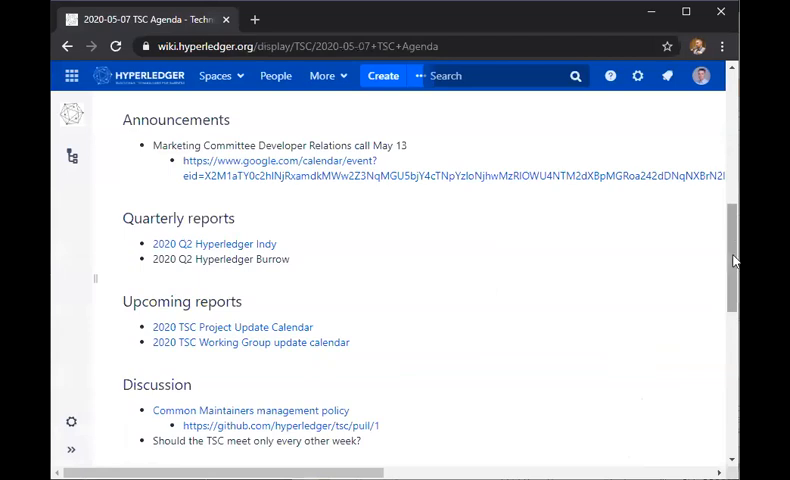
pyautogui.scroll(-3)
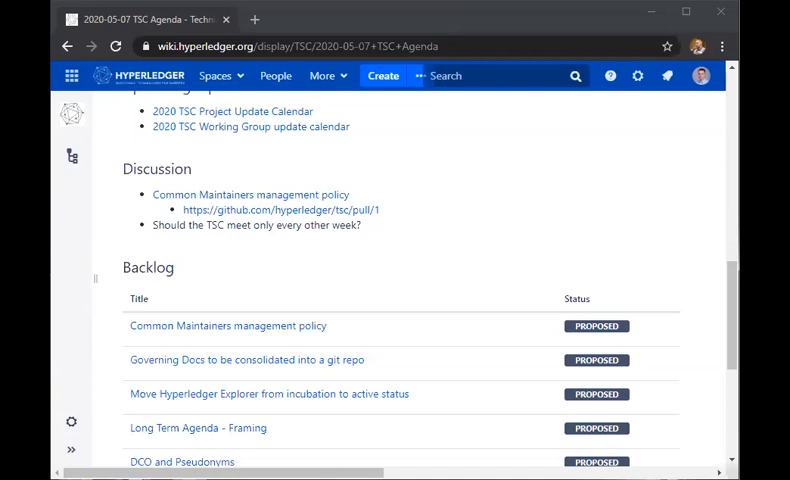
pyautogui.moveTo(304, 28)
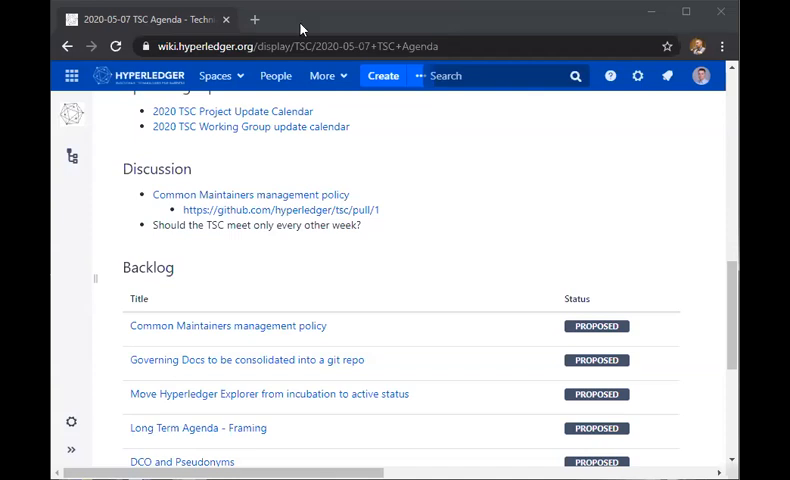
pyautogui.moveTo(304, 22)
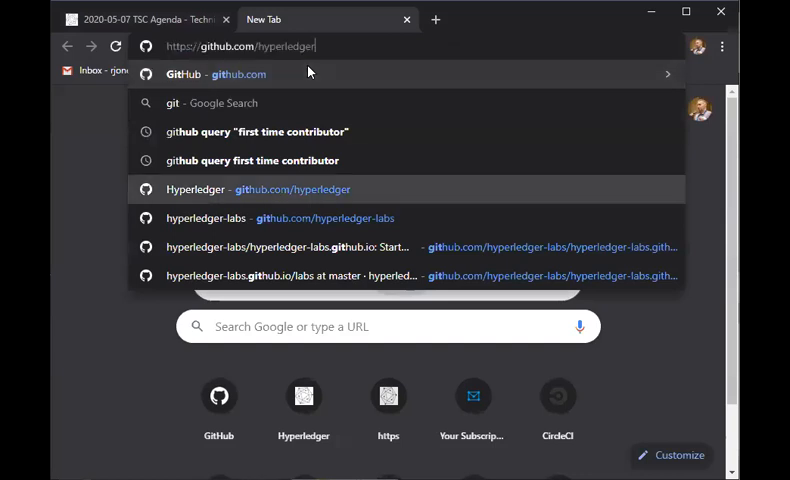
# Step: Go to the Hyperledger organisation page on GitHub
pyautogui.click(294, 188)
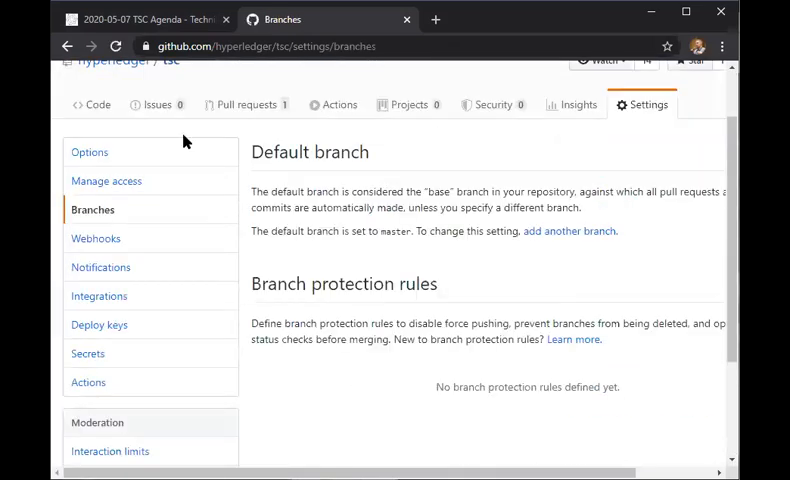
pyautogui.moveTo(96, 176)
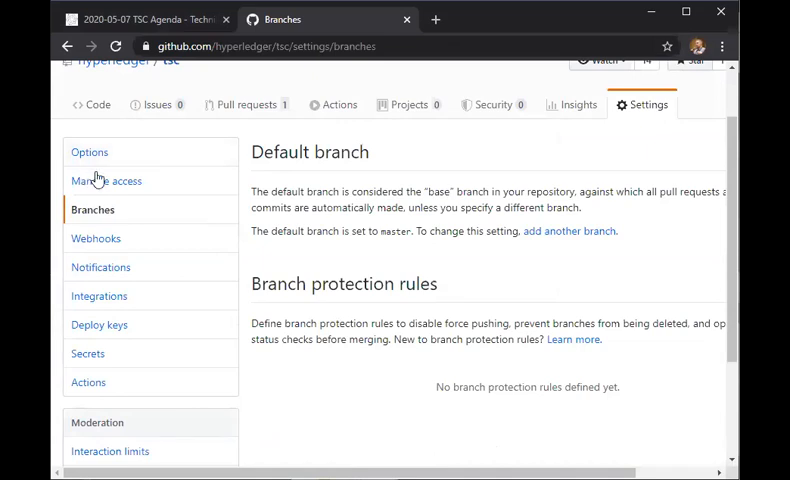
pyautogui.moveTo(668, 364)
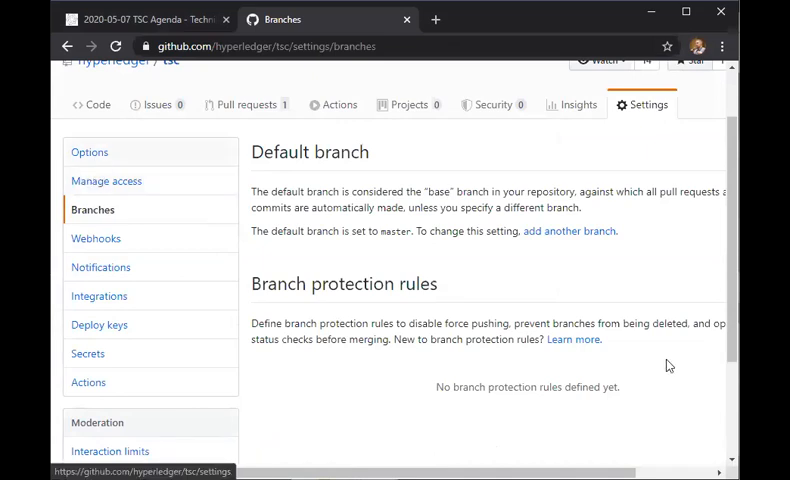
# Step: Look through the tsc repository's general settings, then return to its Code home page
pyautogui.click(88, 152)
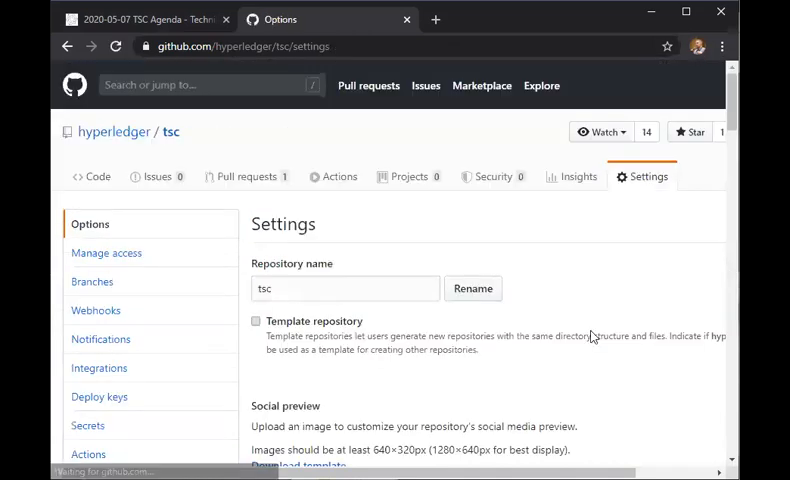
pyautogui.scroll(-3)
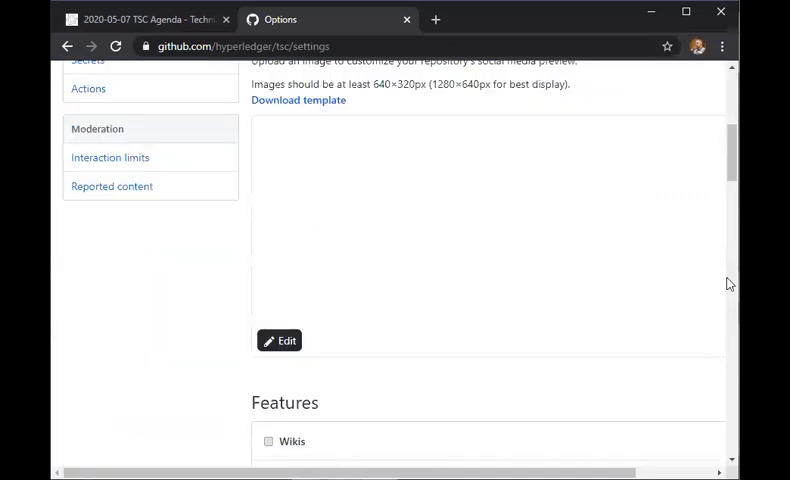
pyautogui.scroll(-3)
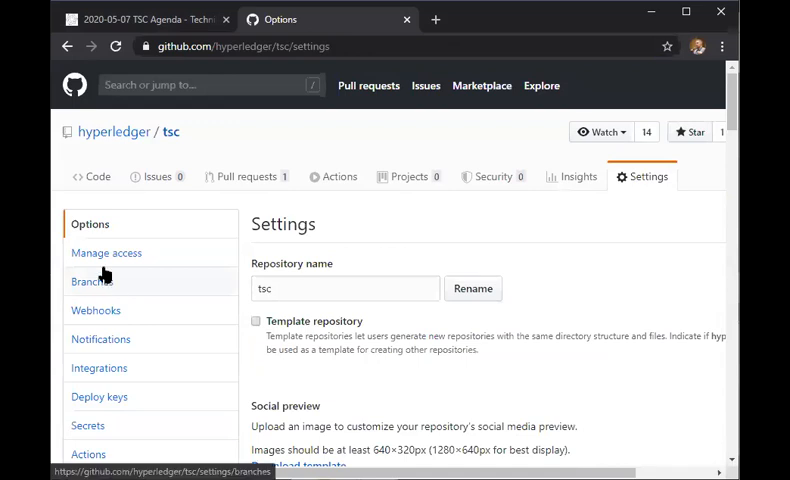
pyautogui.click(92, 280)
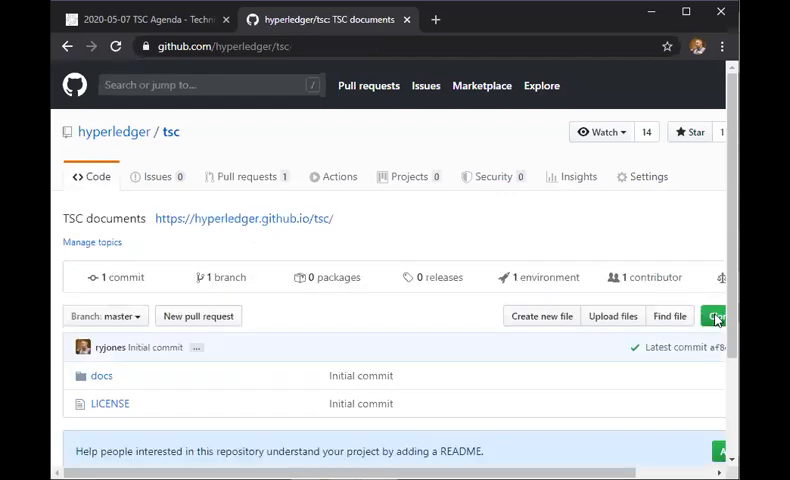
# Step: Show the tsc repository's Clone with SSH panel and download choices
pyautogui.click(716, 316)
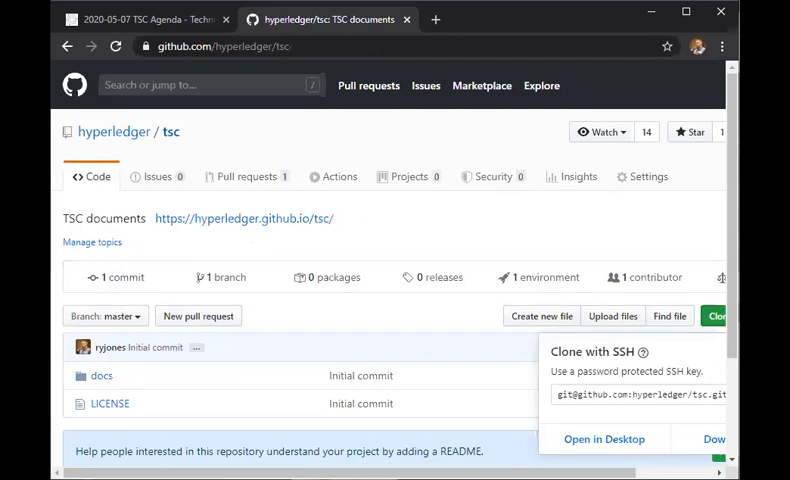
pyautogui.moveTo(704, 352)
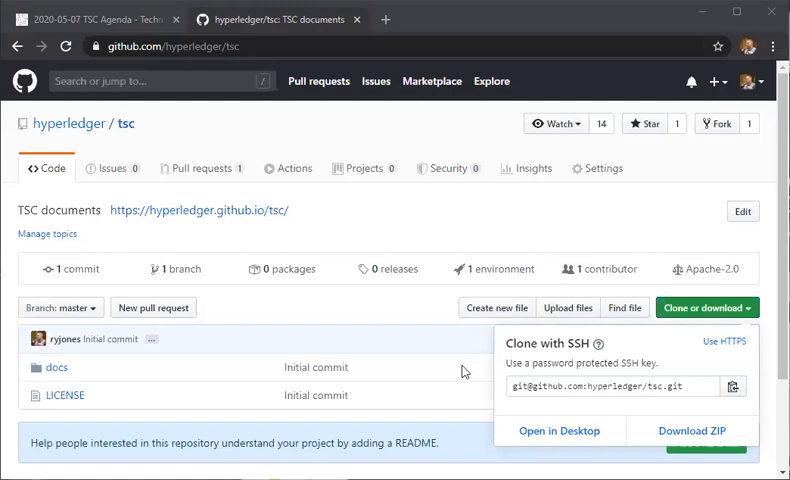
# Step: Draft a tsc branch protection rule with pattern * requiring pull request reviews before merging
pyautogui.click(604, 168)
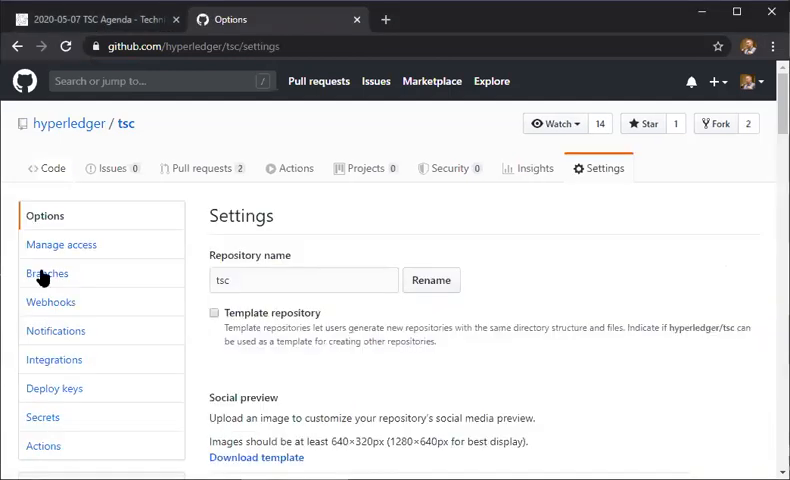
pyautogui.click(48, 272)
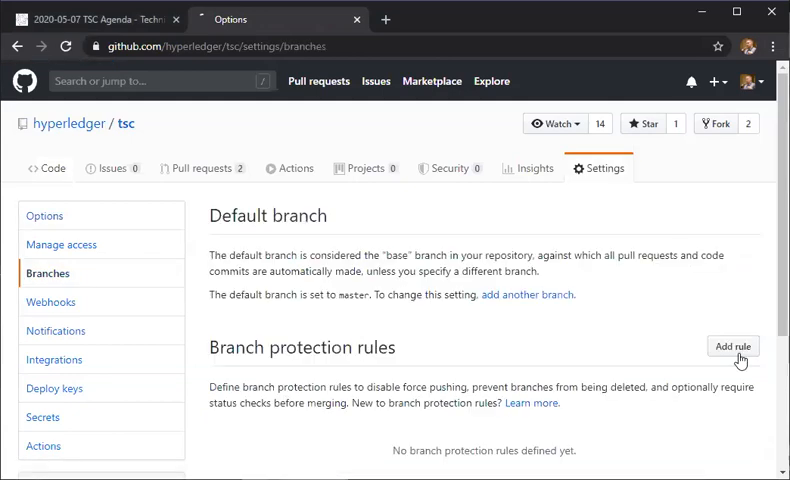
pyautogui.click(732, 346)
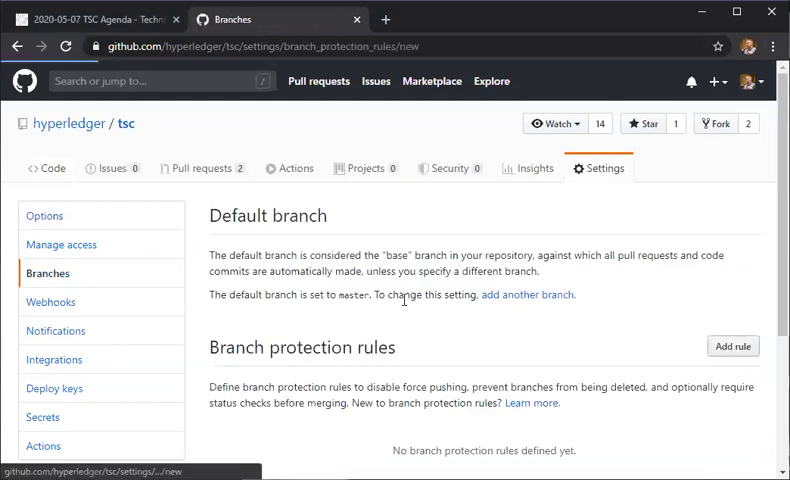
pyautogui.click(732, 346)
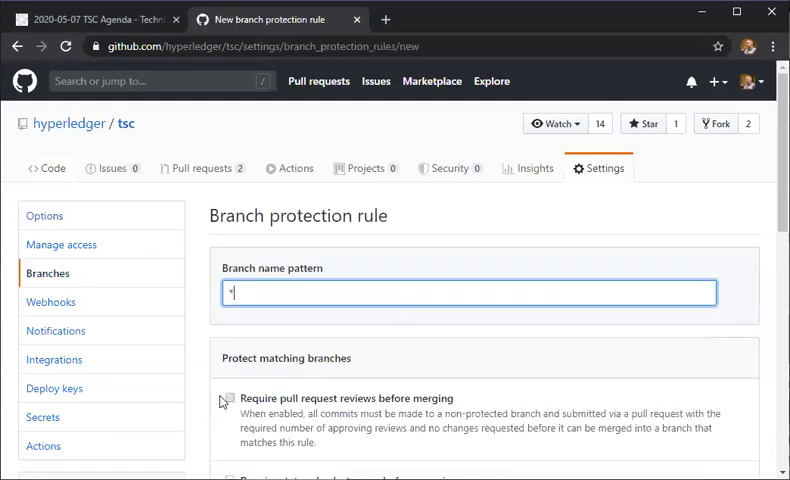
pyautogui.click(232, 398)
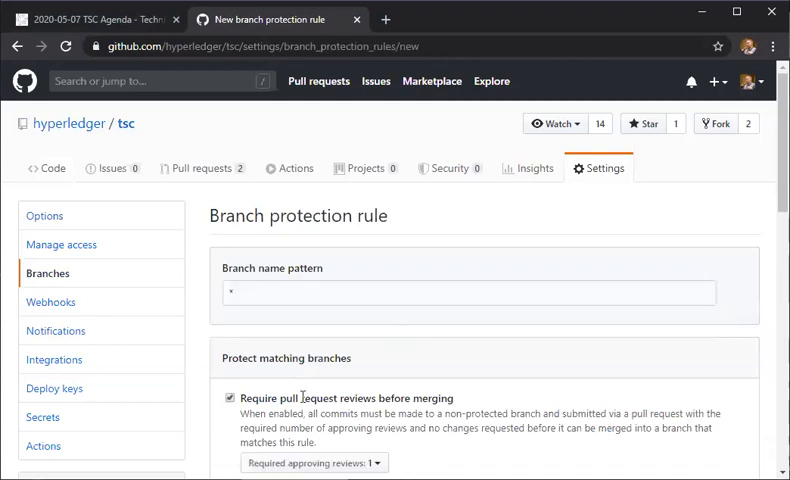
# Step: Extend the rule to include administrators, allowing force pushes and deletions
pyautogui.scroll(-3)
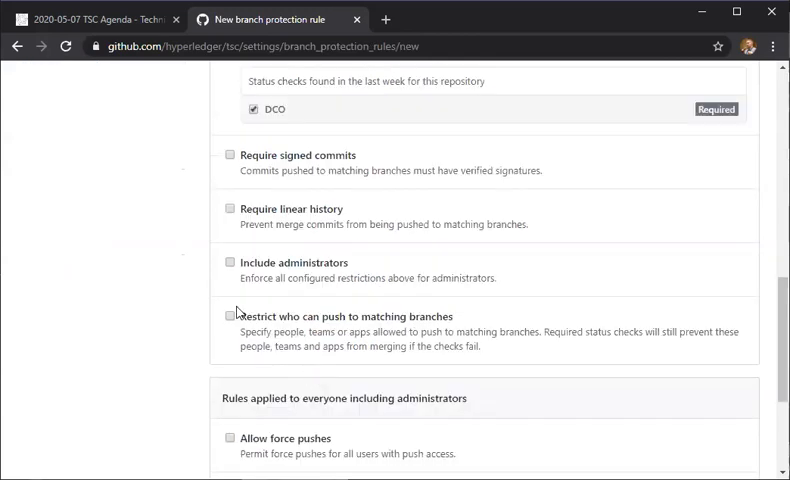
pyautogui.scroll(-3)
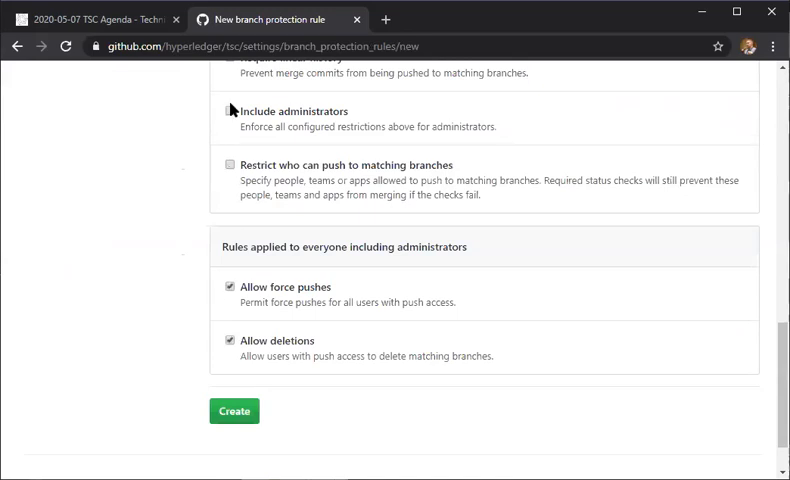
pyautogui.click(226, 112)
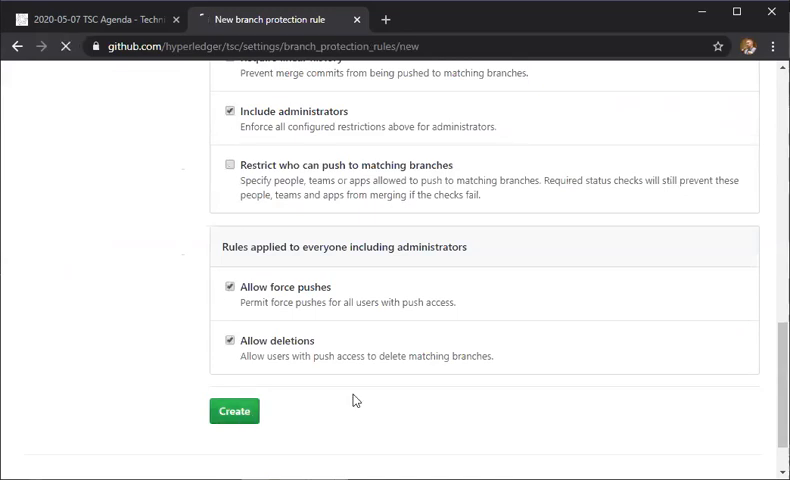
# Step: Create the branch protection rule and confirm it with the account password
pyautogui.click(234, 410)
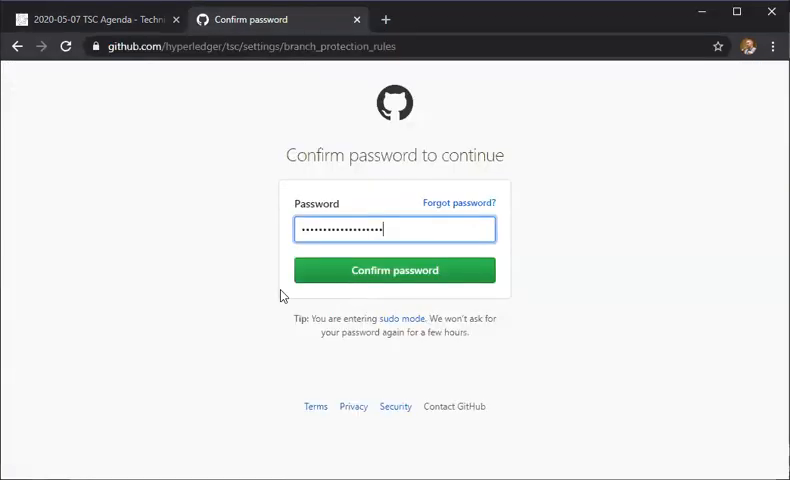
pyautogui.click(394, 270)
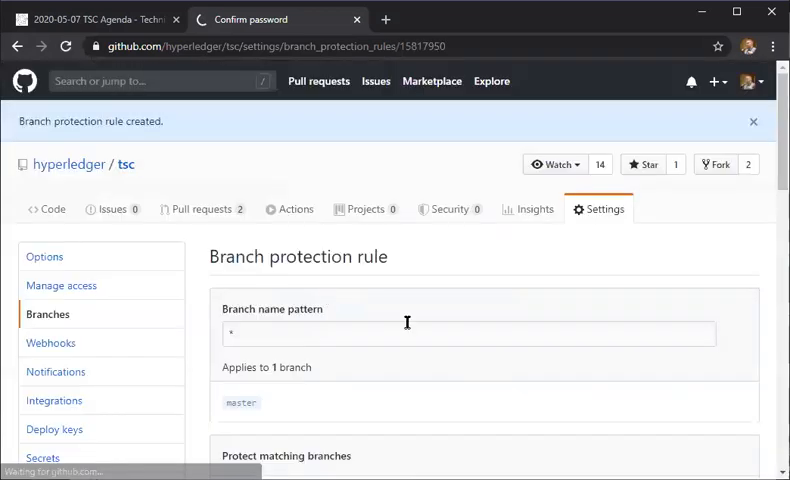
# Step: Review the rule options requiring the DCO check and including administrators, then save changes
pyautogui.scroll(-3)
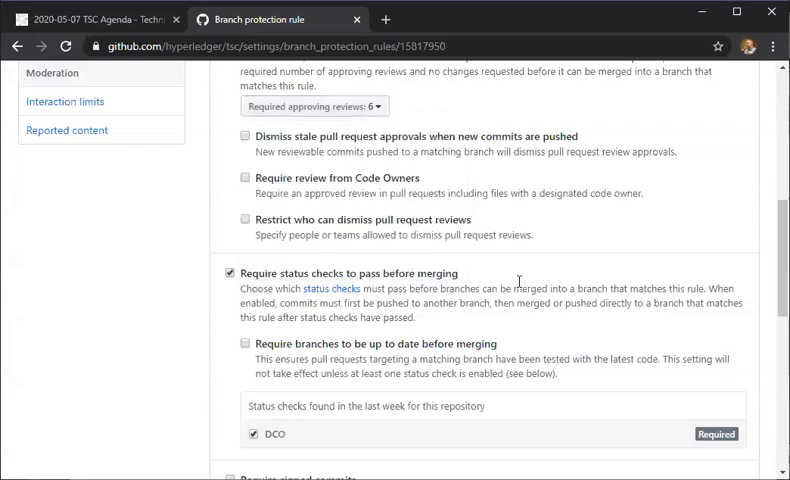
pyautogui.scroll(-3)
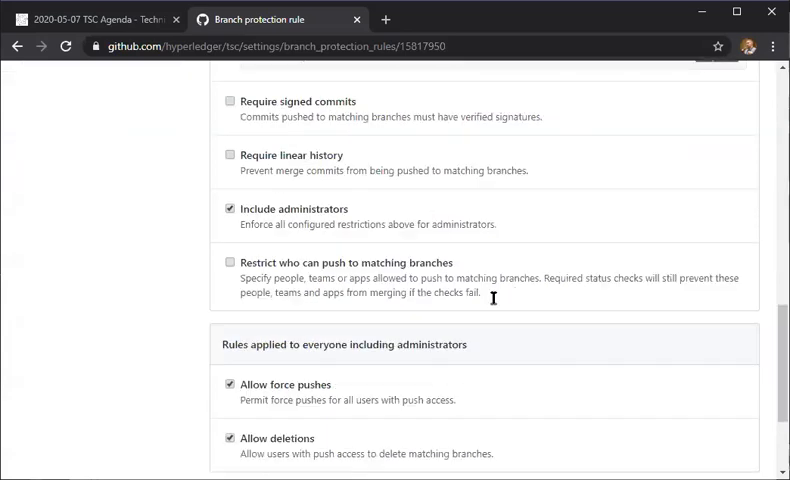
pyautogui.scroll(-3)
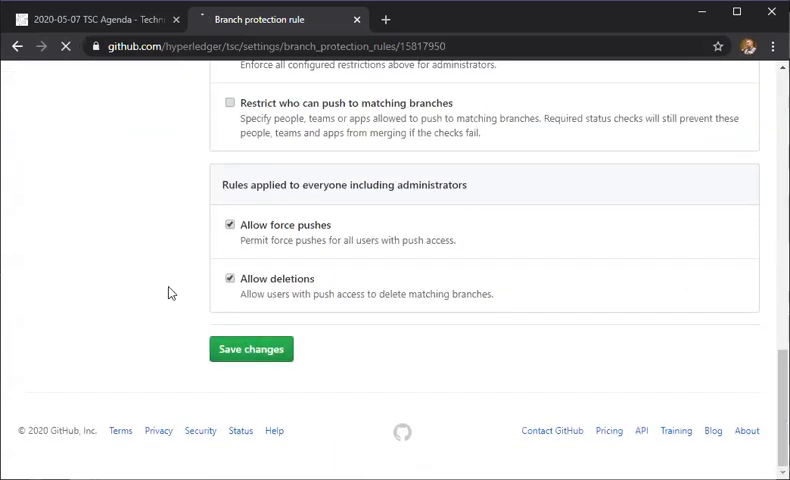
pyautogui.click(250, 348)
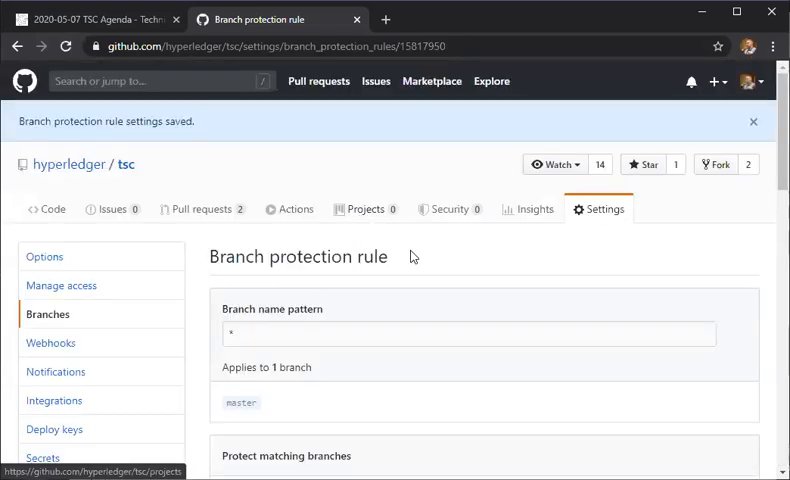
pyautogui.moveTo(44, 256)
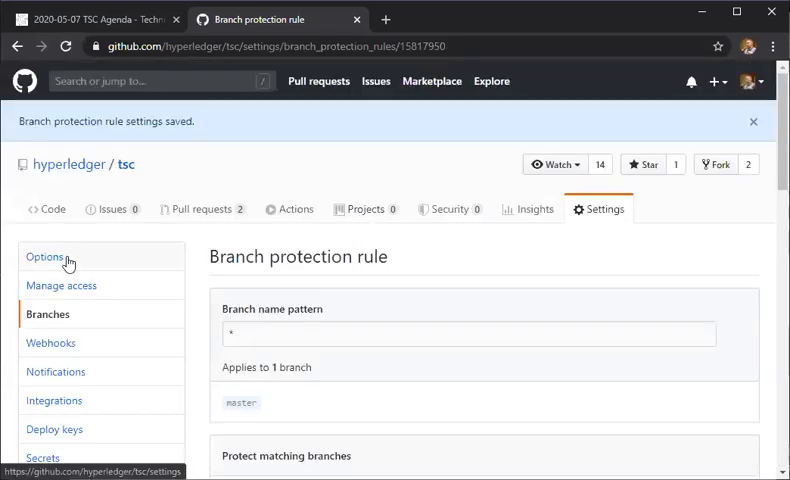
# Step: Review the tsc repository's general Options settings, including merge and Pages settings
pyautogui.click(44, 256)
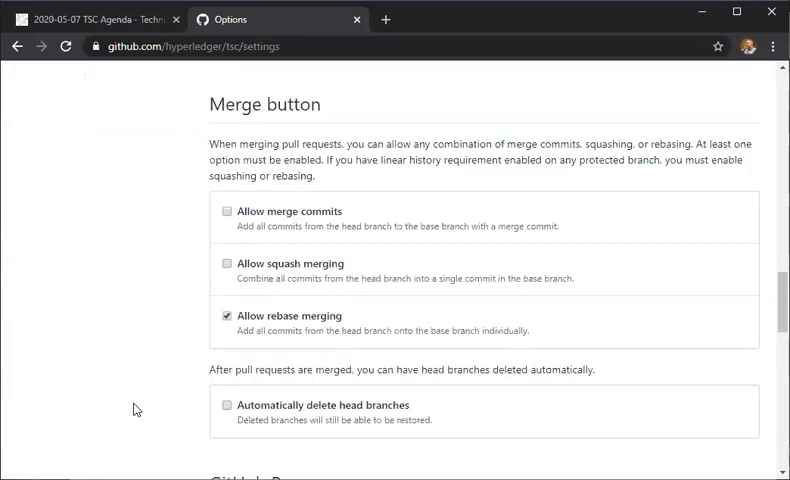
pyautogui.scroll(-3)
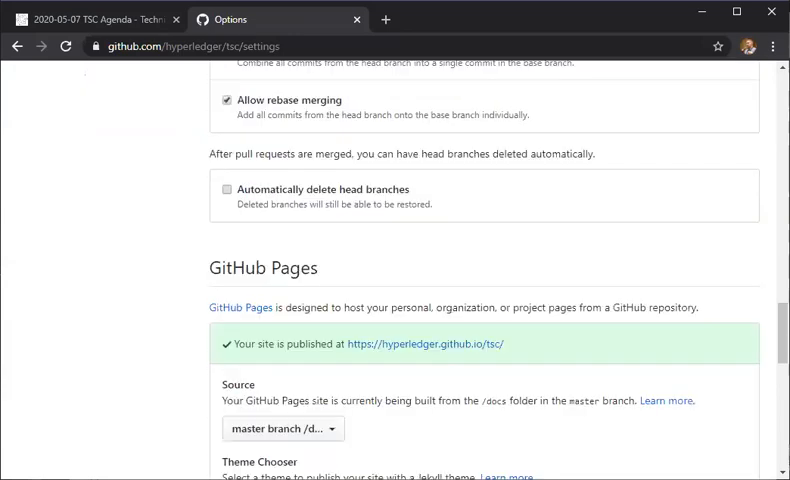
pyautogui.scroll(3)
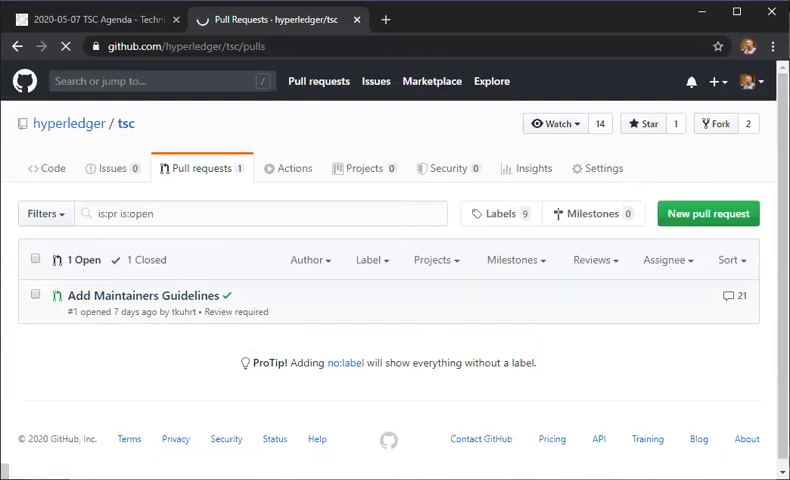
# Step: View the Add Maintainers Guidelines pull request, then return to the repository settings
pyautogui.click(146, 296)
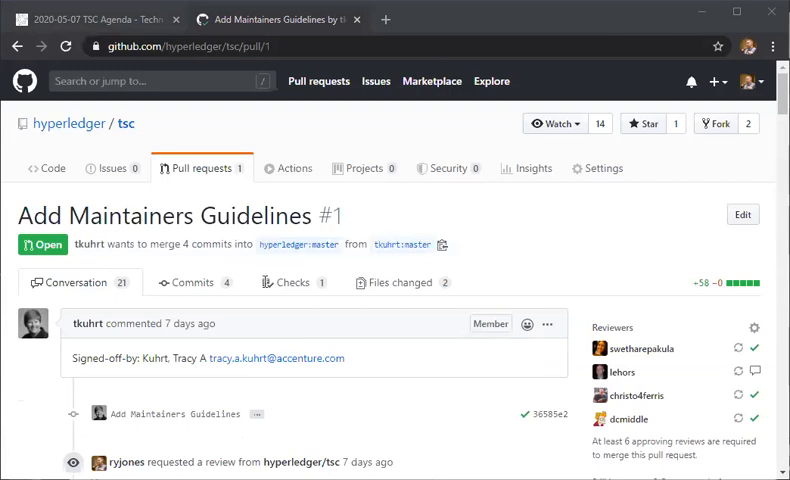
pyautogui.click(596, 168)
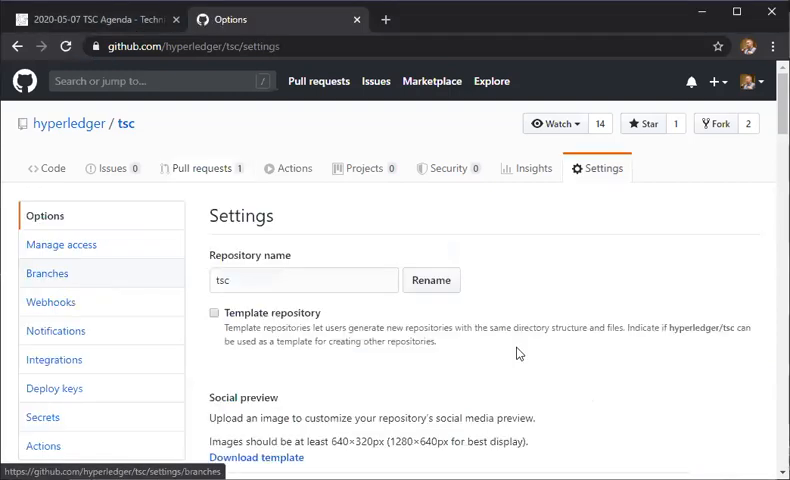
# Step: Re-save the existing branch protection rule with force pushes and deletions left allowed
pyautogui.click(48, 272)
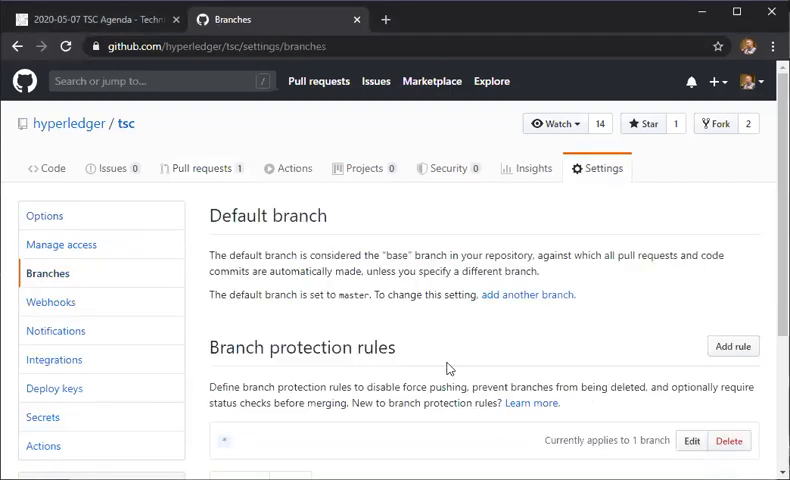
pyautogui.click(690, 440)
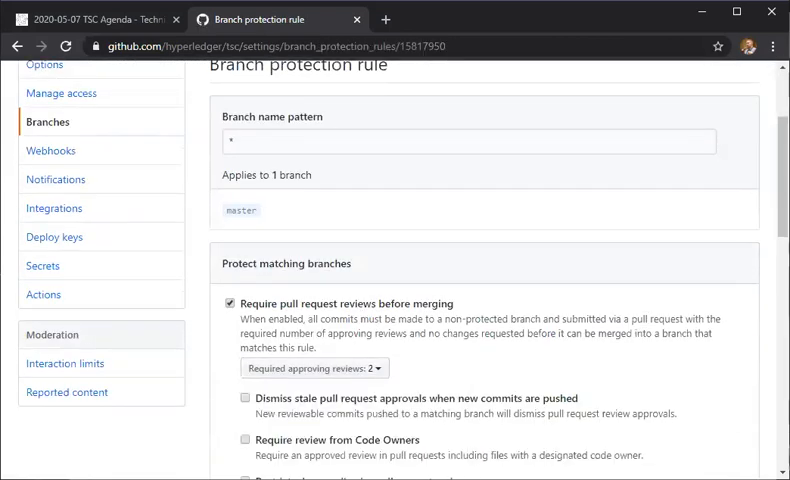
pyautogui.scroll(-3)
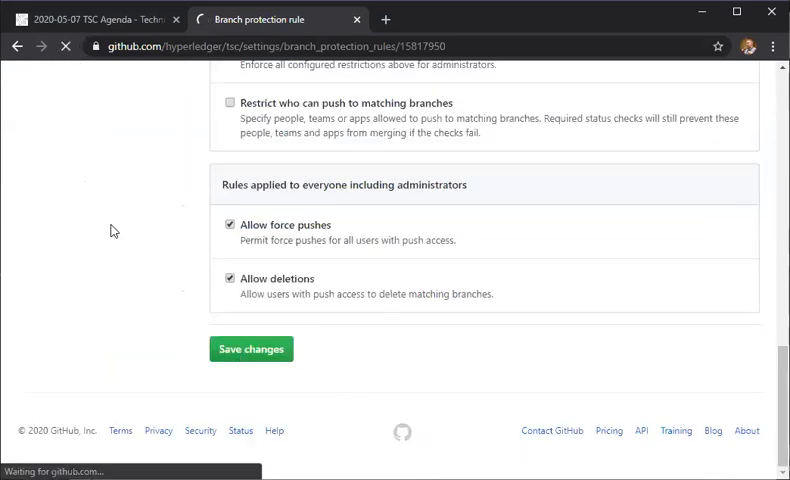
pyautogui.click(250, 348)
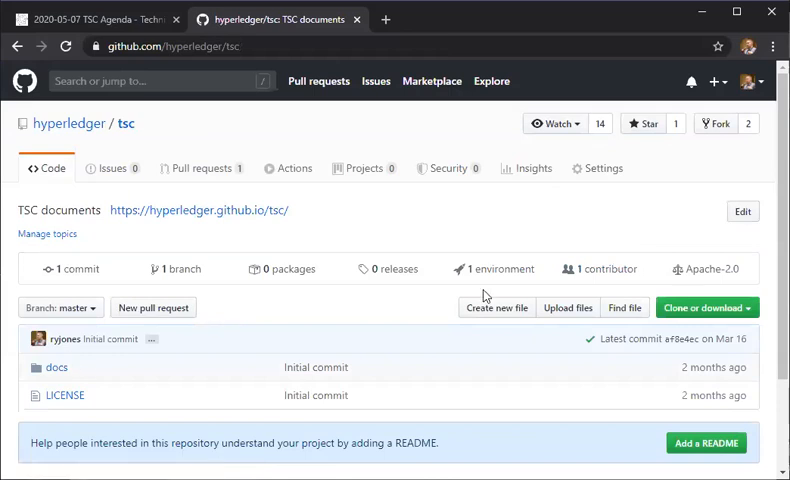
pyautogui.moveTo(470, 316)
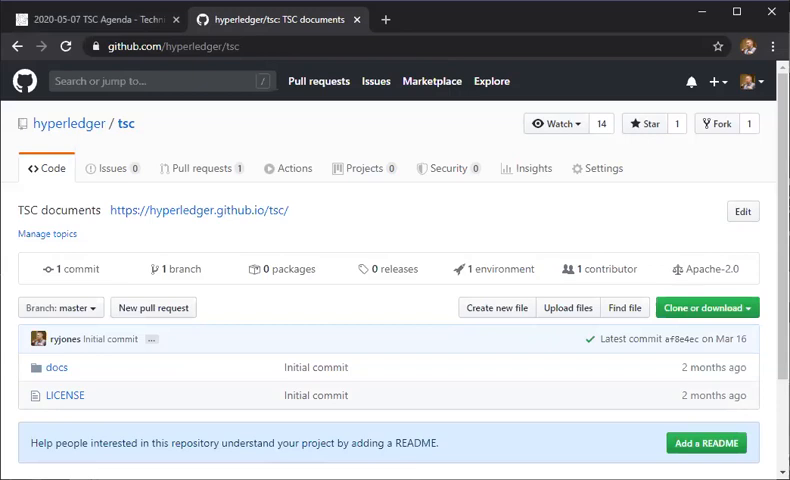
pyautogui.moveTo(244, 176)
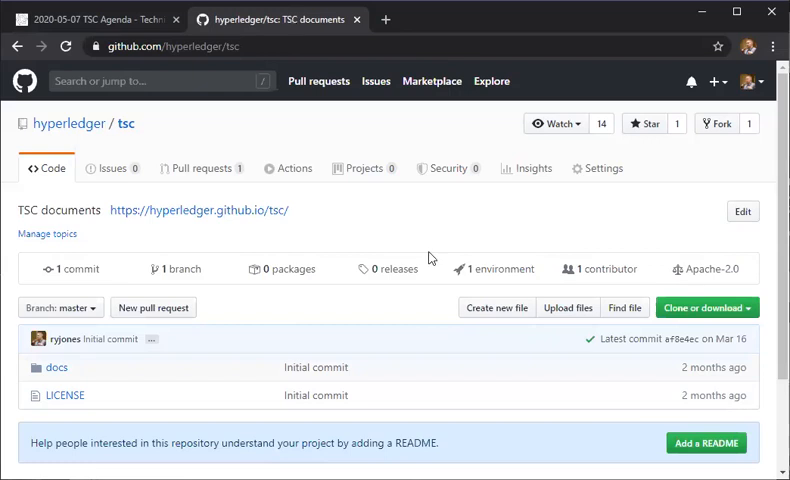
# Step: Return to the 2020-05-07 TSC Agenda wiki page at its Discussion and Backlog sections
pyautogui.click(100, 18)
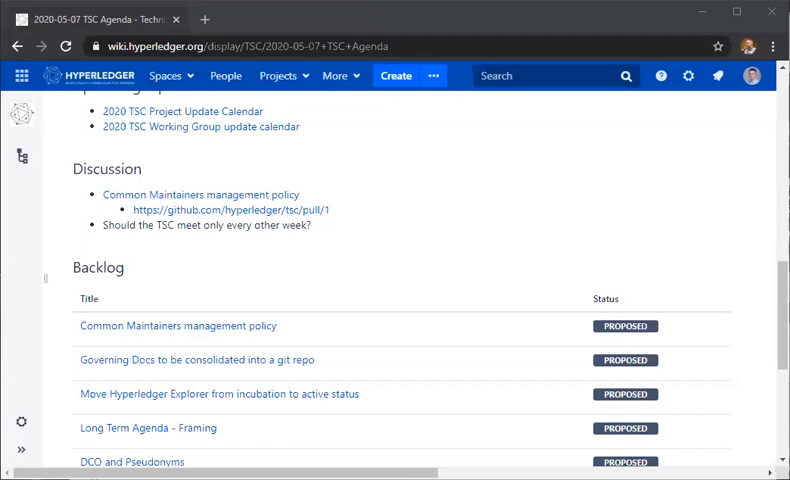
pyautogui.moveTo(334, 12)
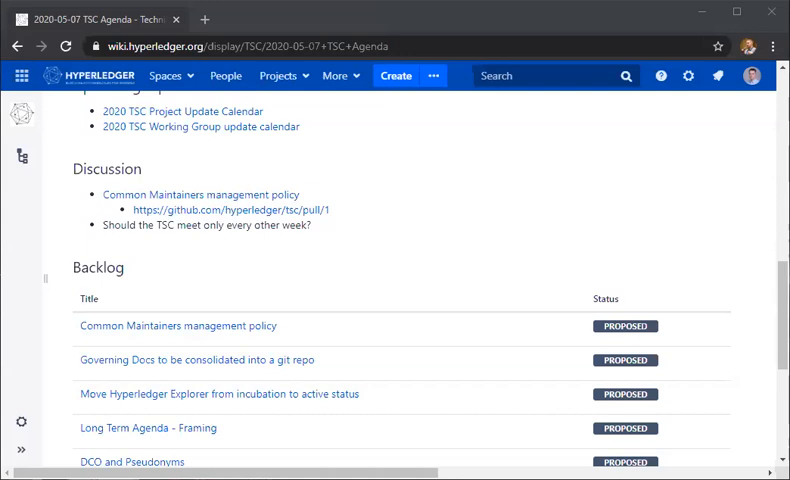
pyautogui.moveTo(402, 20)
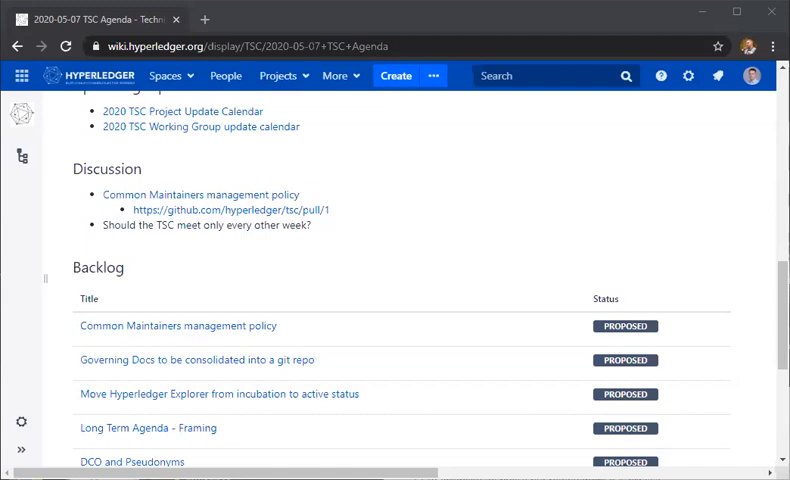
pyautogui.moveTo(444, 20)
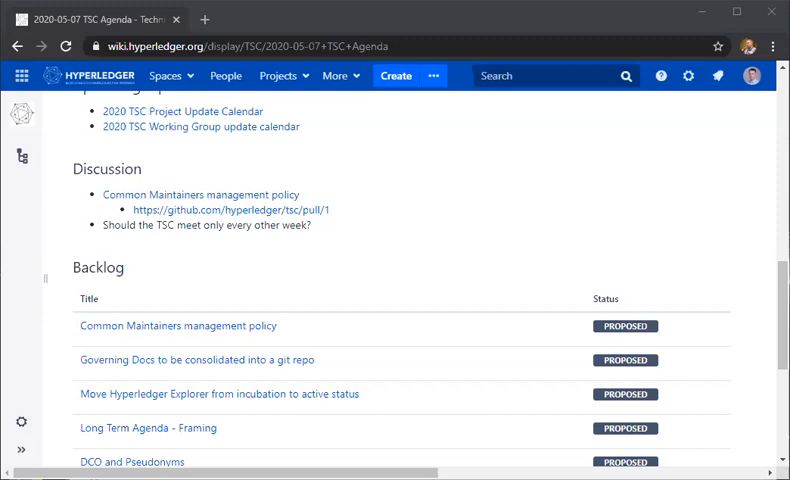
pyautogui.moveTo(476, 12)
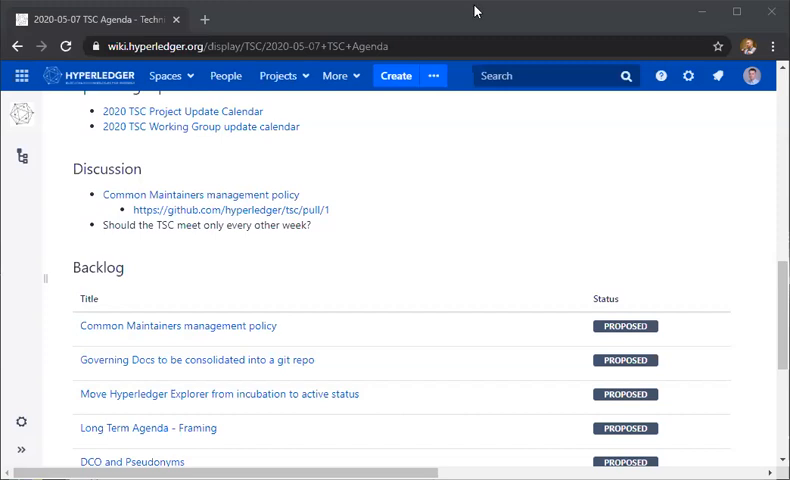